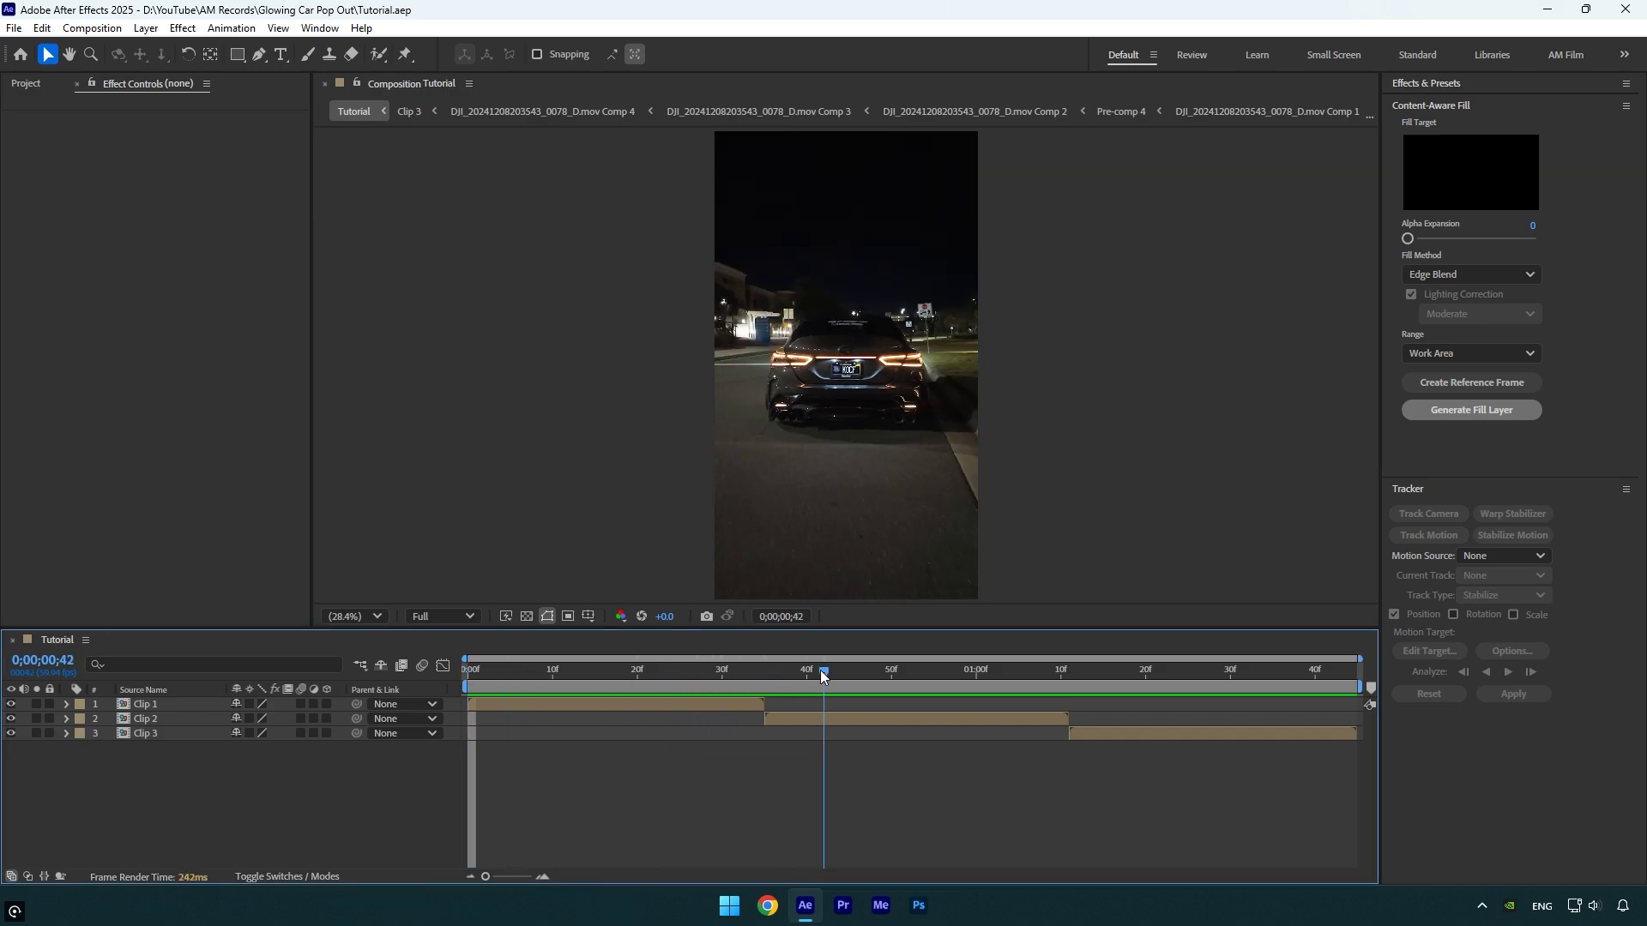
Step: Duplicate Clip 2 and freeze the upper copy at frame 0;00;00;58
key("ctrl+d")
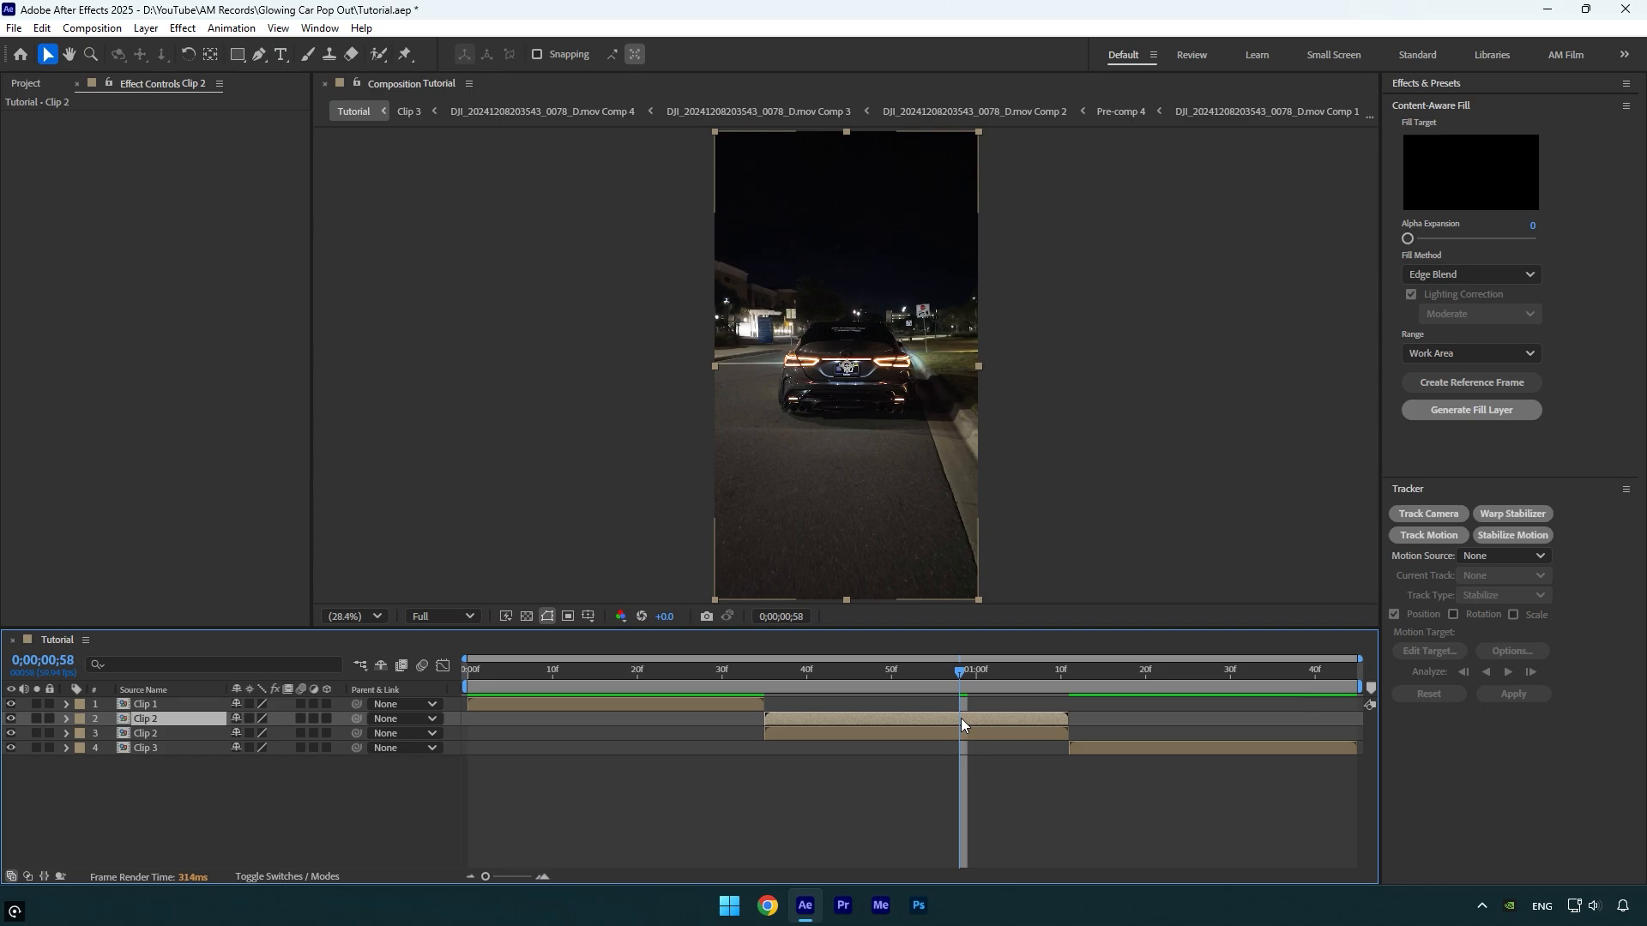
right_click(961, 725)
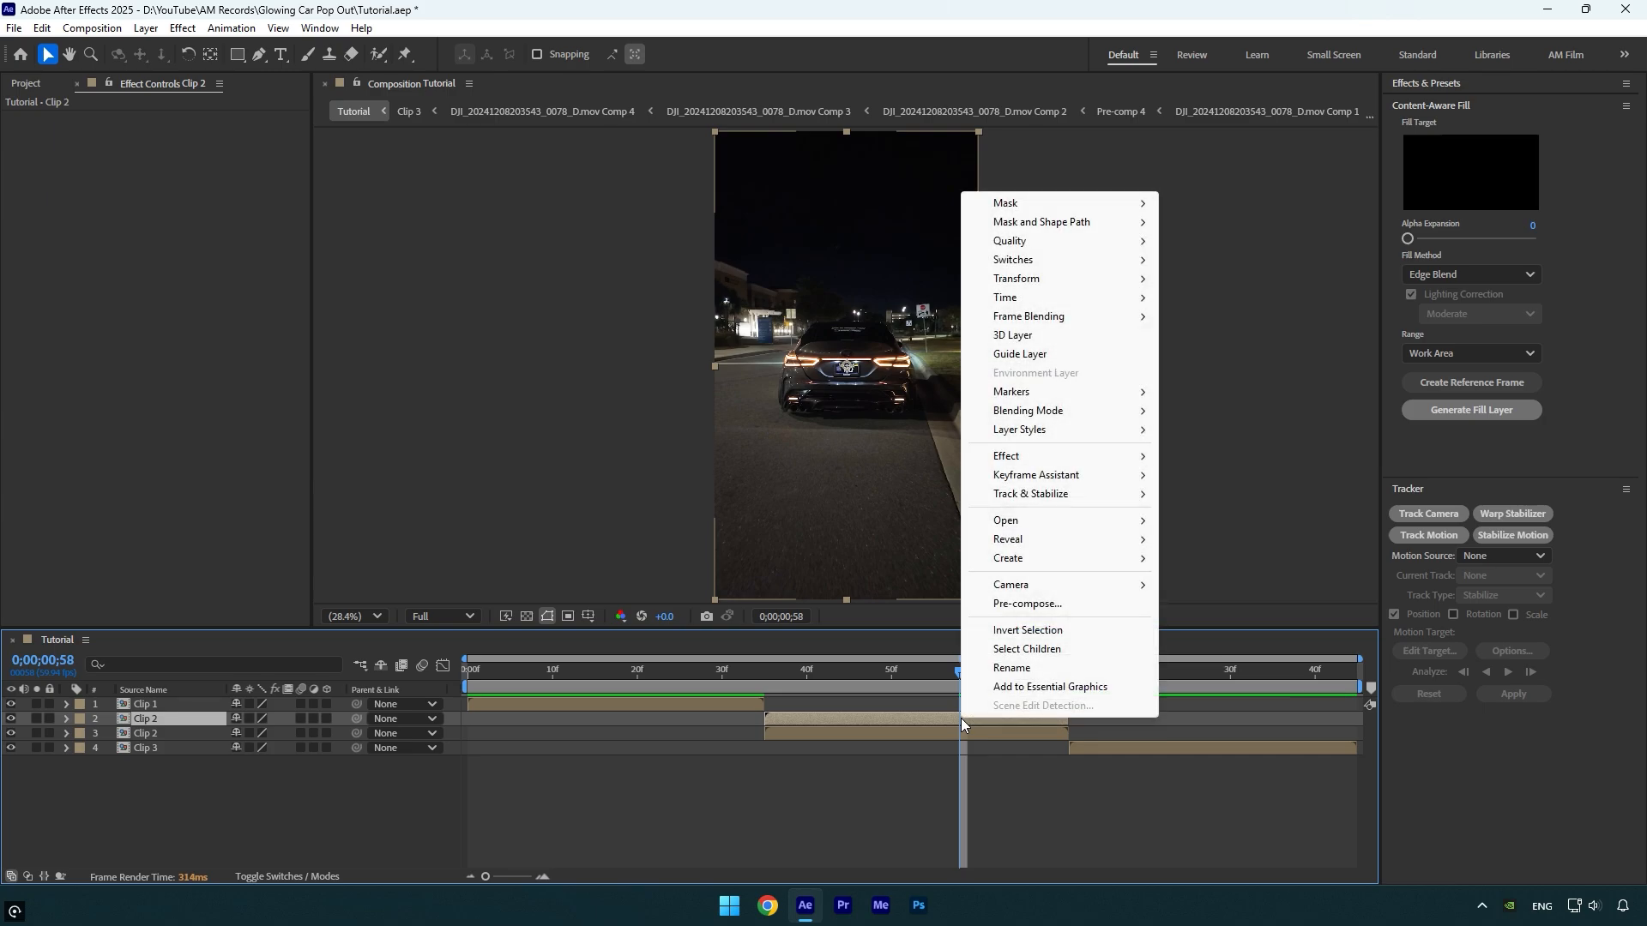
mouse_move(1021, 297)
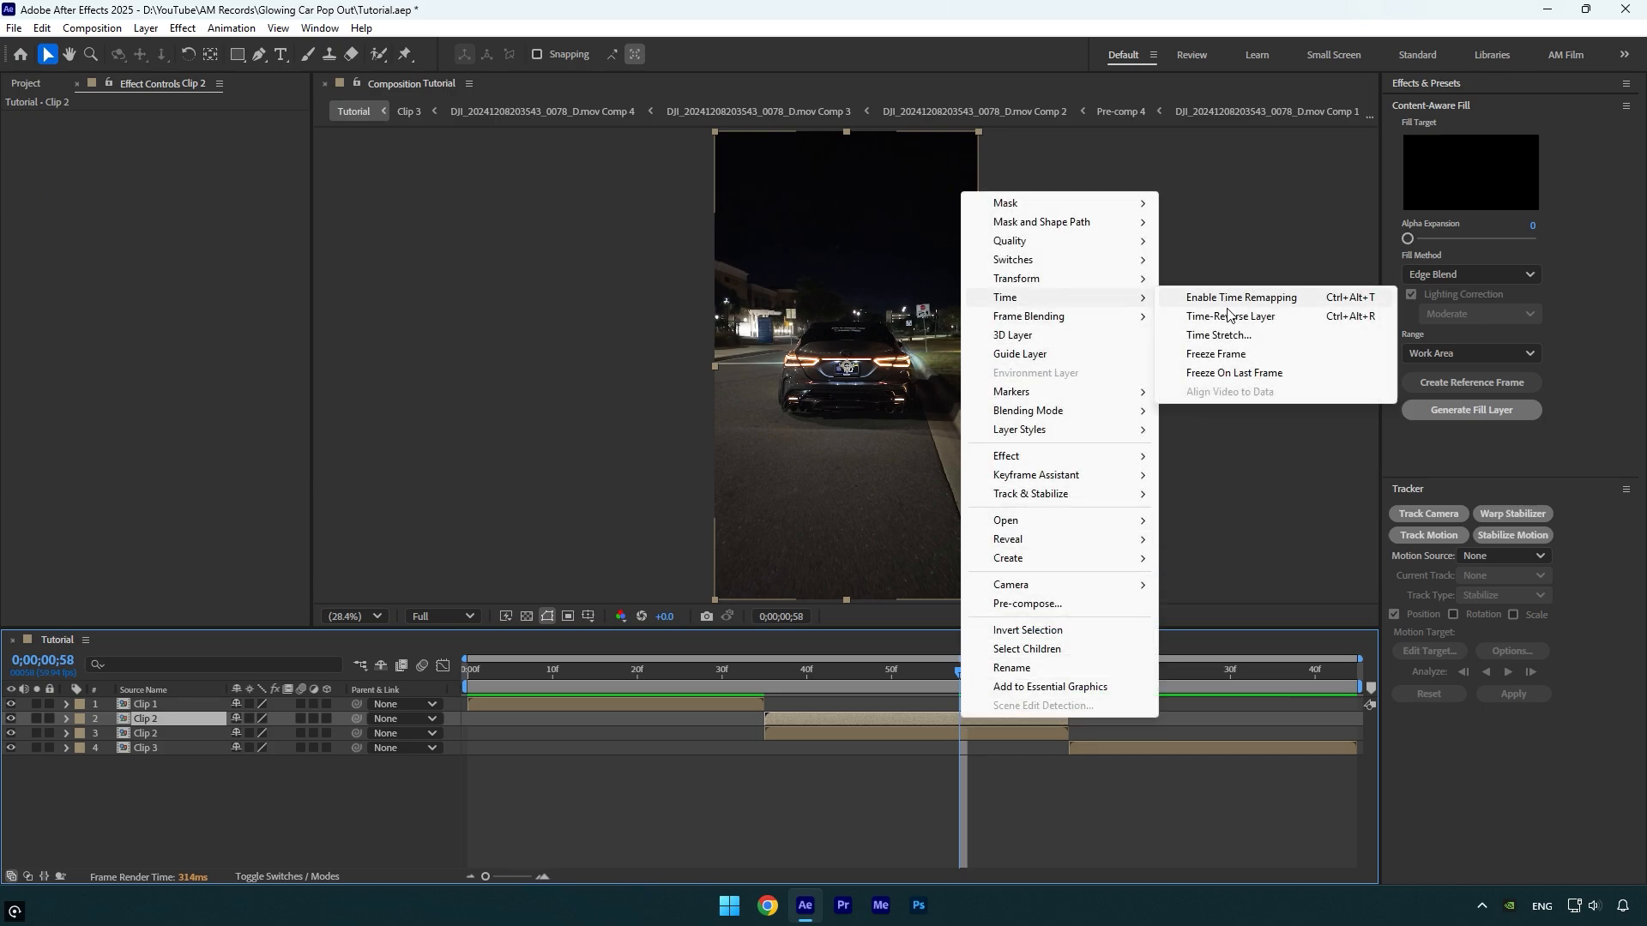
left_click(1241, 297)
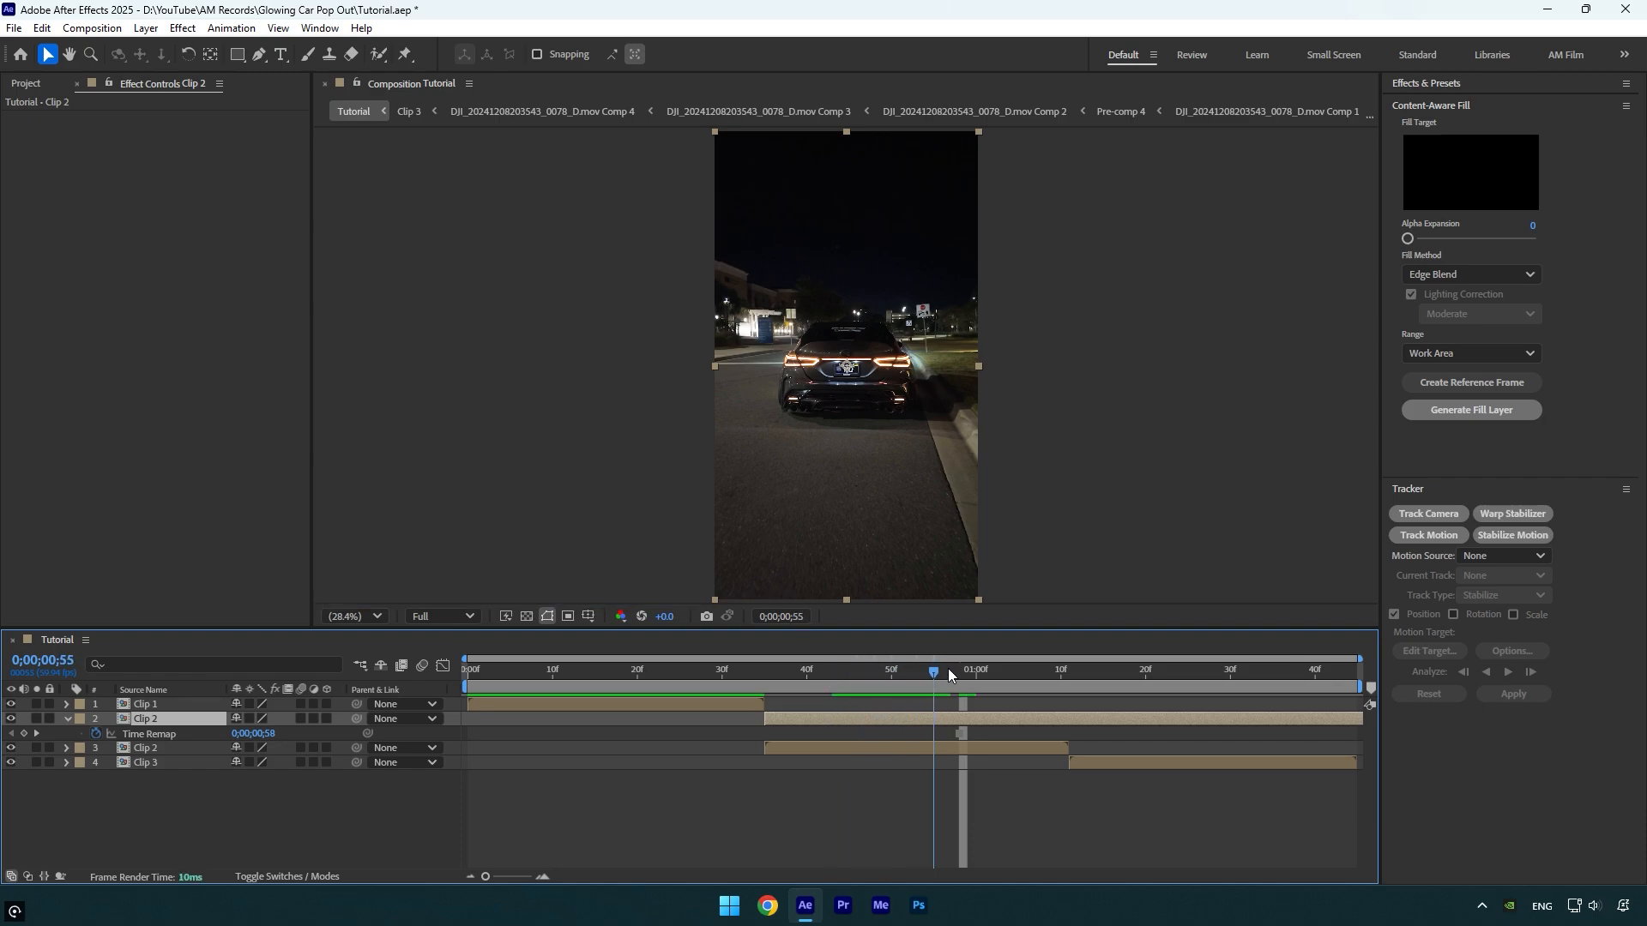
Step: Pre-compose the frozen copy into a composition named Mask, moving all attributes
key("ctrl+shift+d")
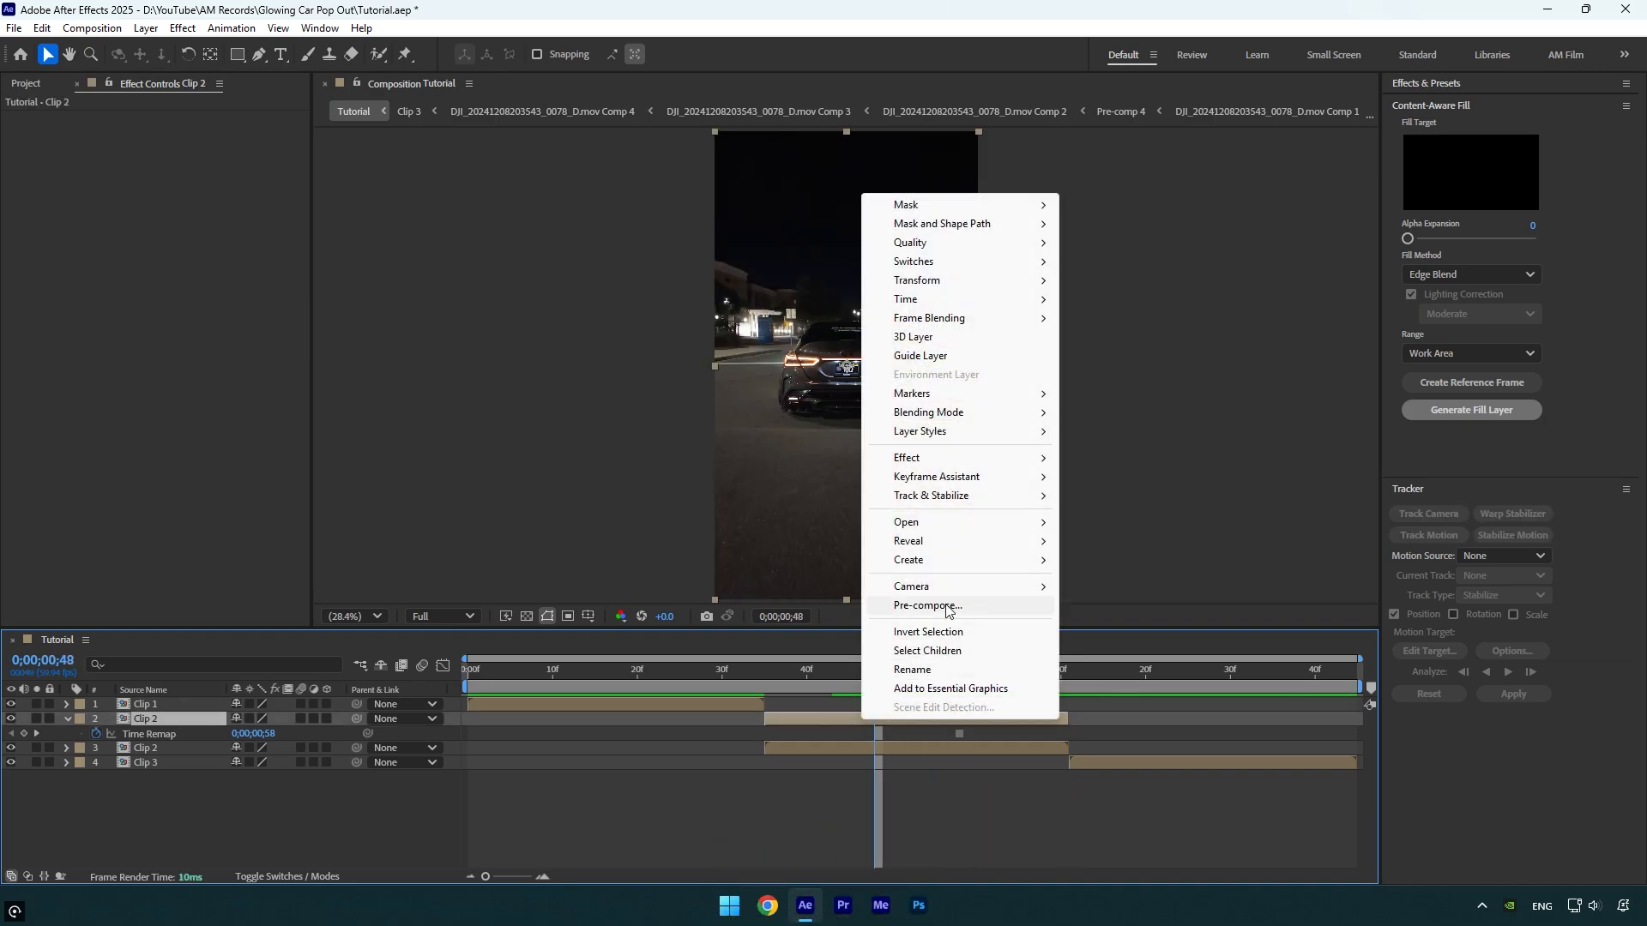
left_click(928, 605)
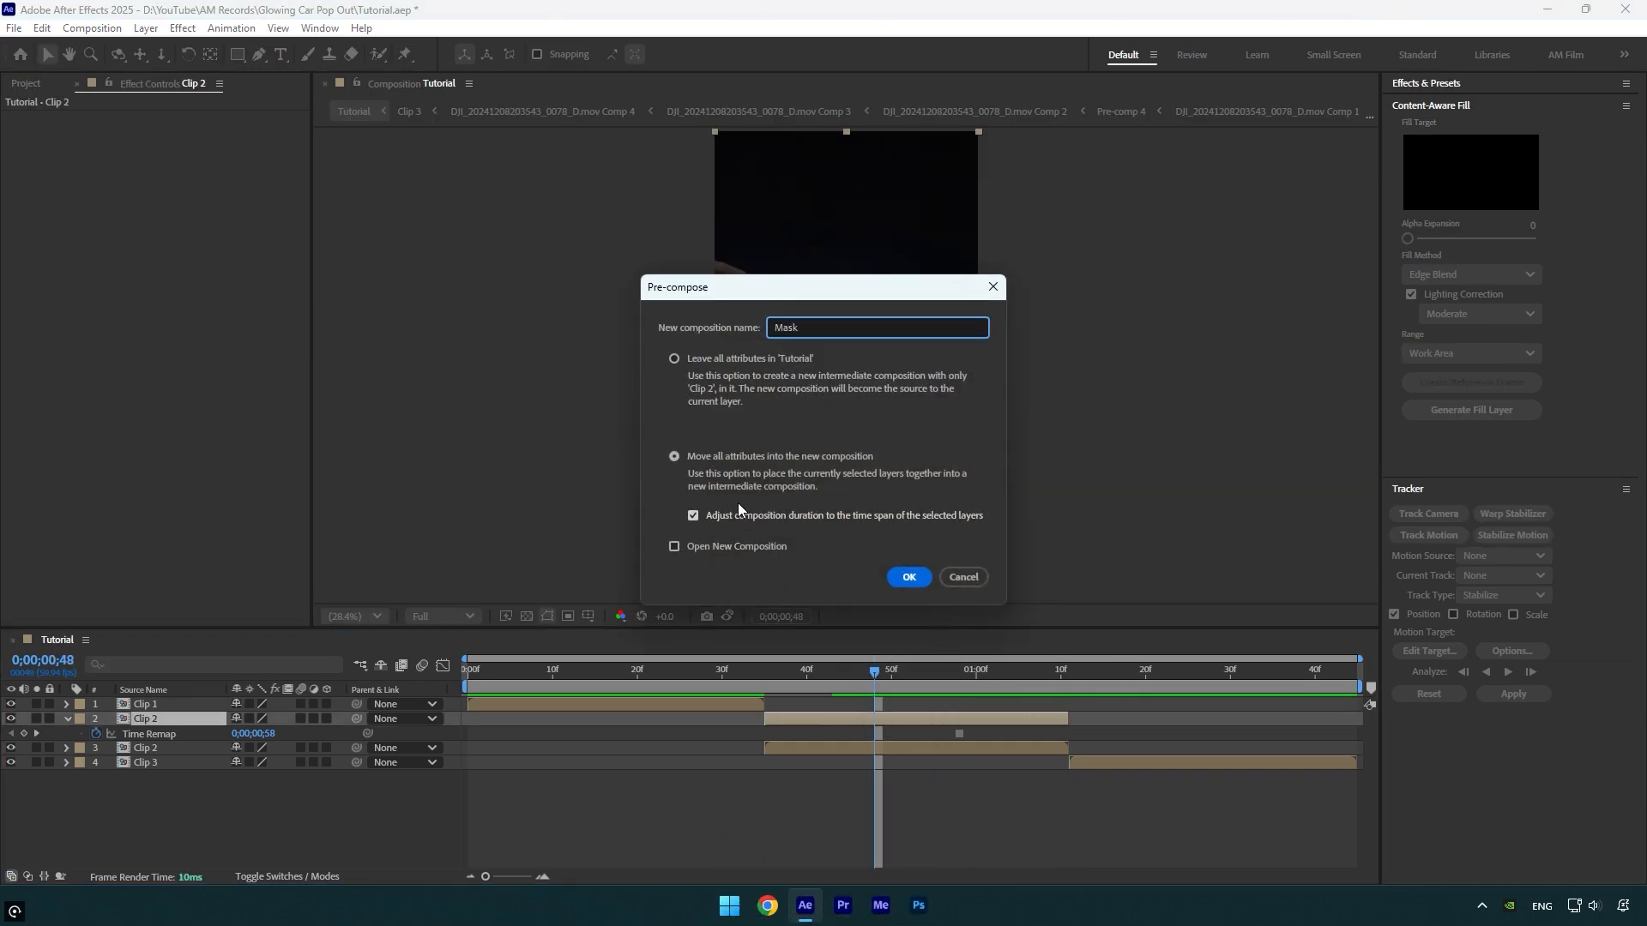
left_click(878, 326)
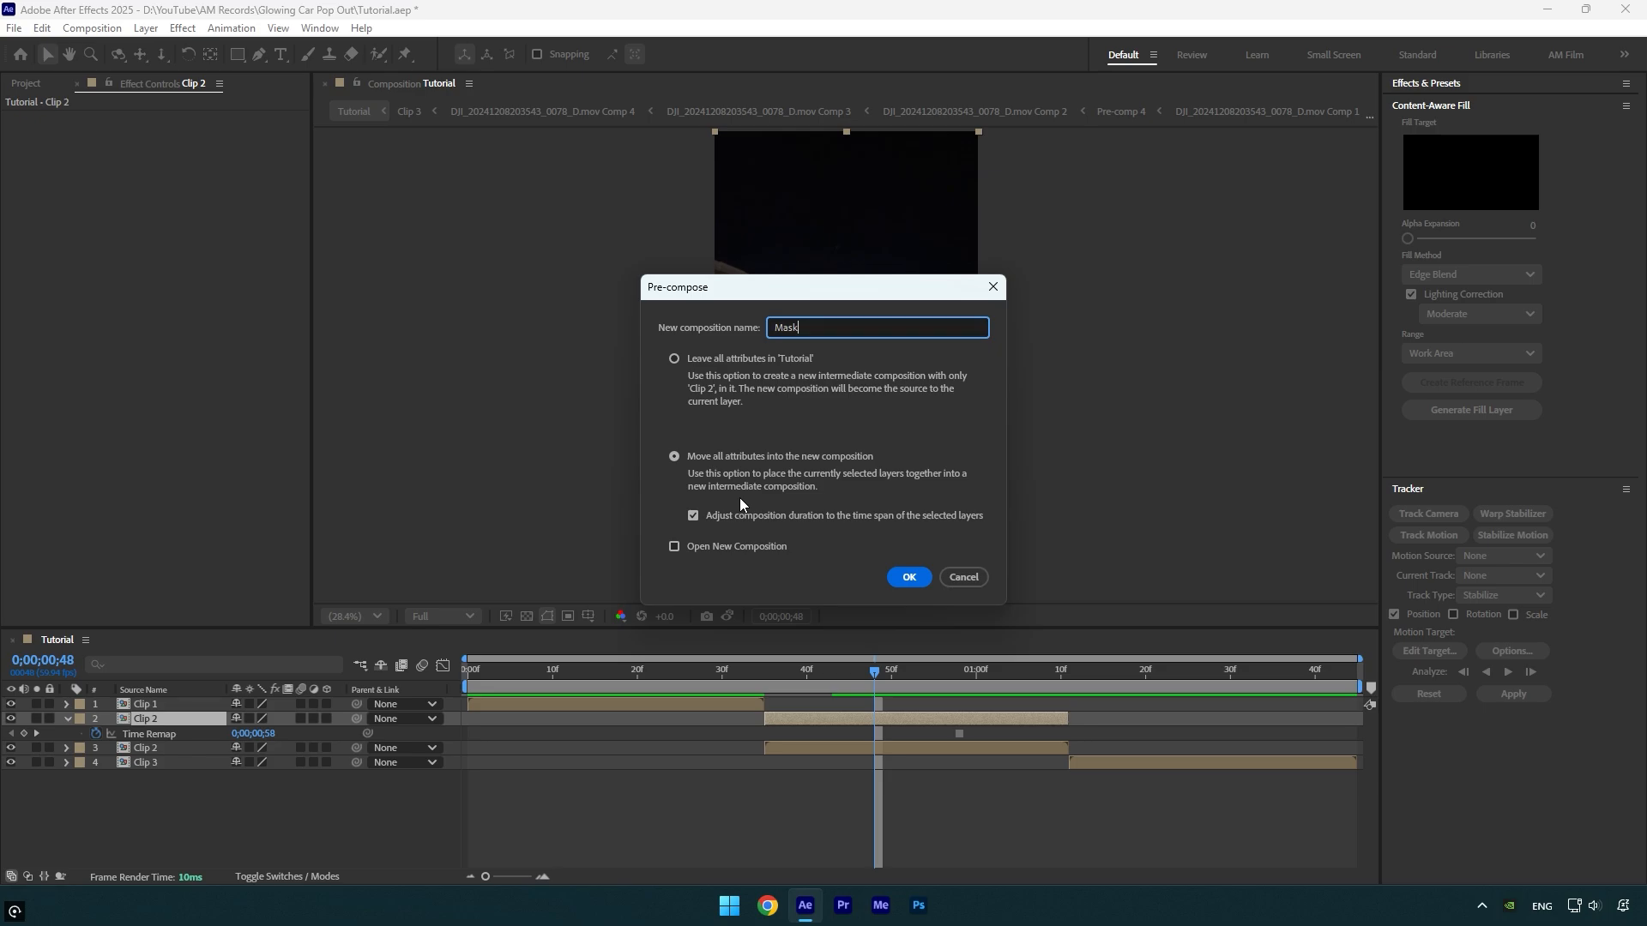
left_click(908, 577)
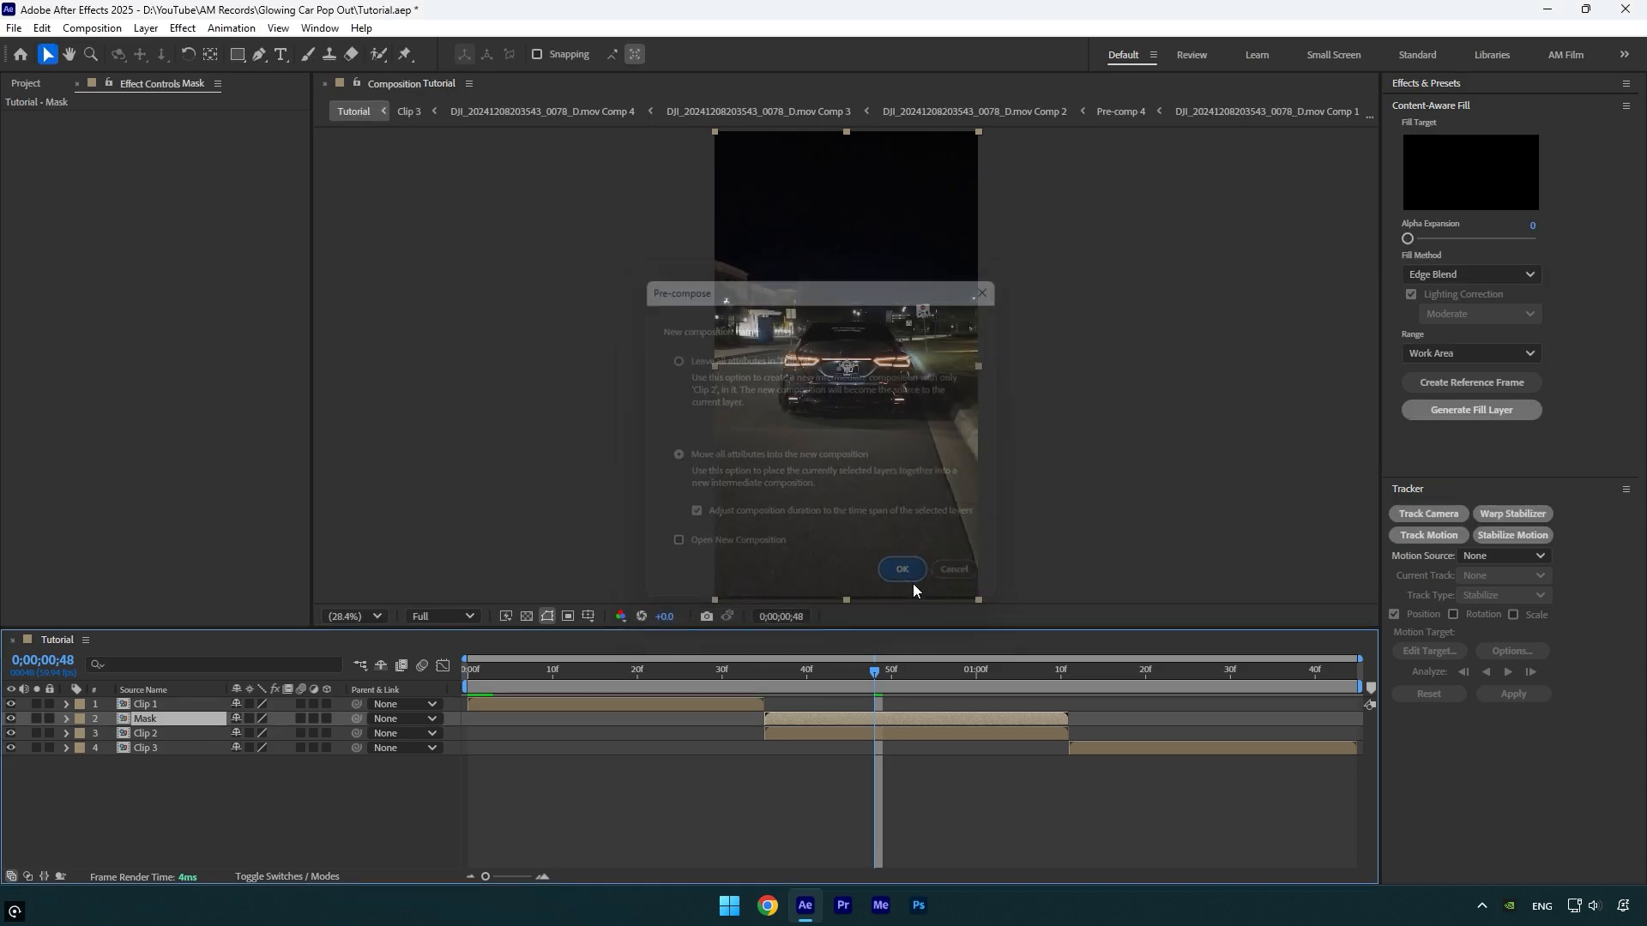
Step: Outline the car with a mask on the Mask layer and move to frame 58
left_click(902, 569)
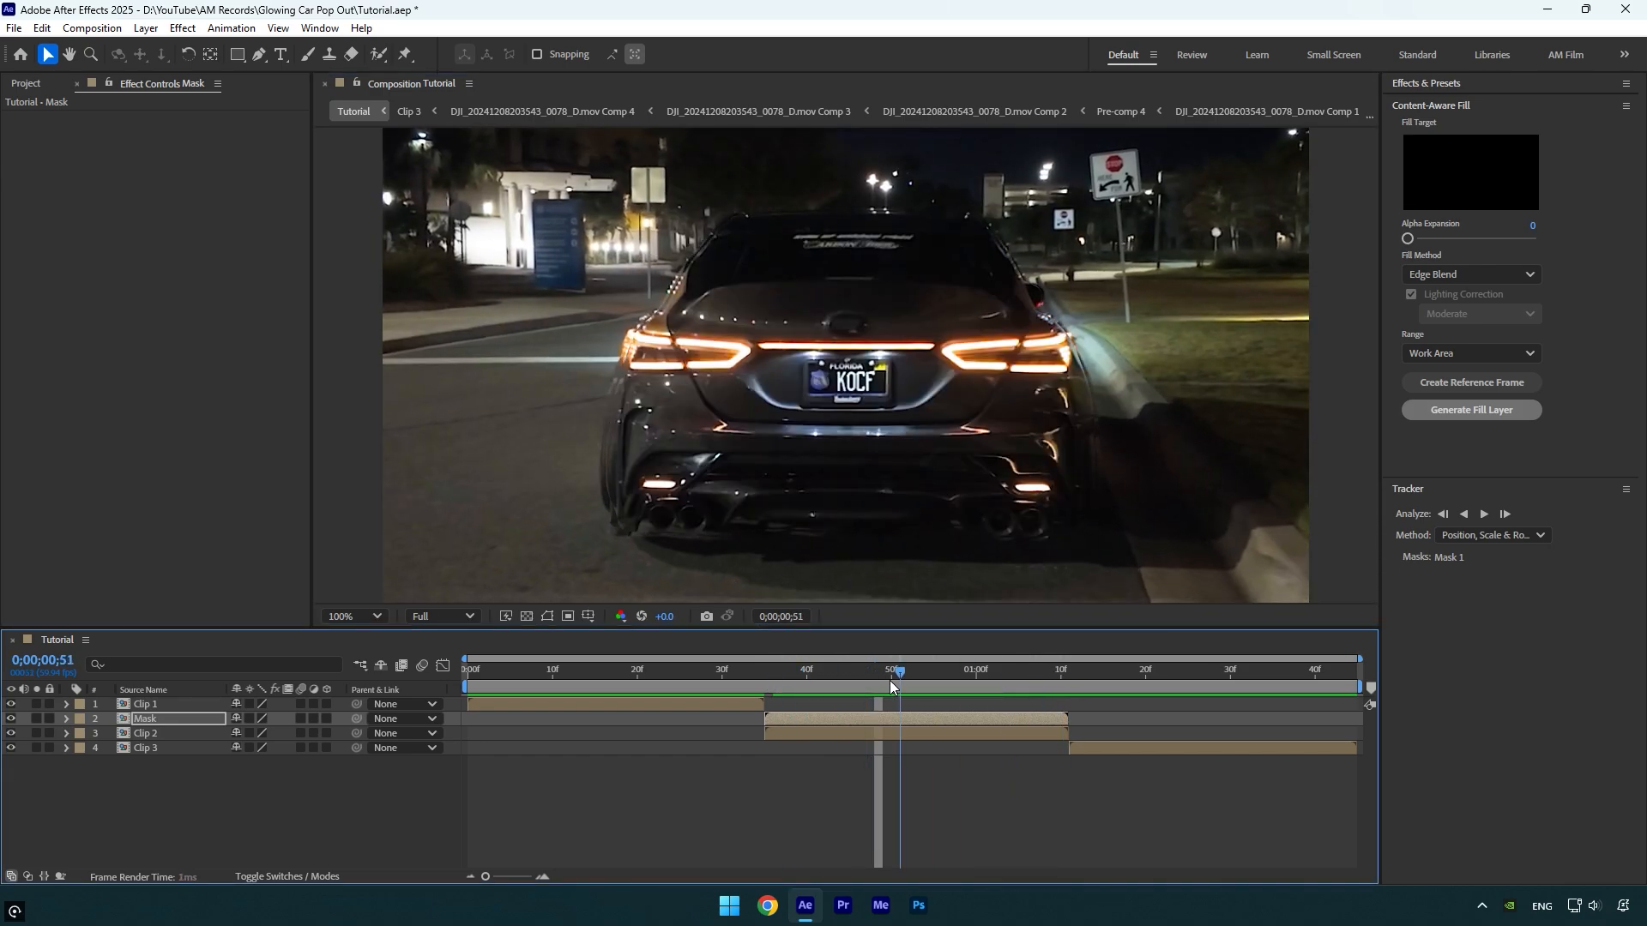
left_click_drag(898, 670, 958, 669)
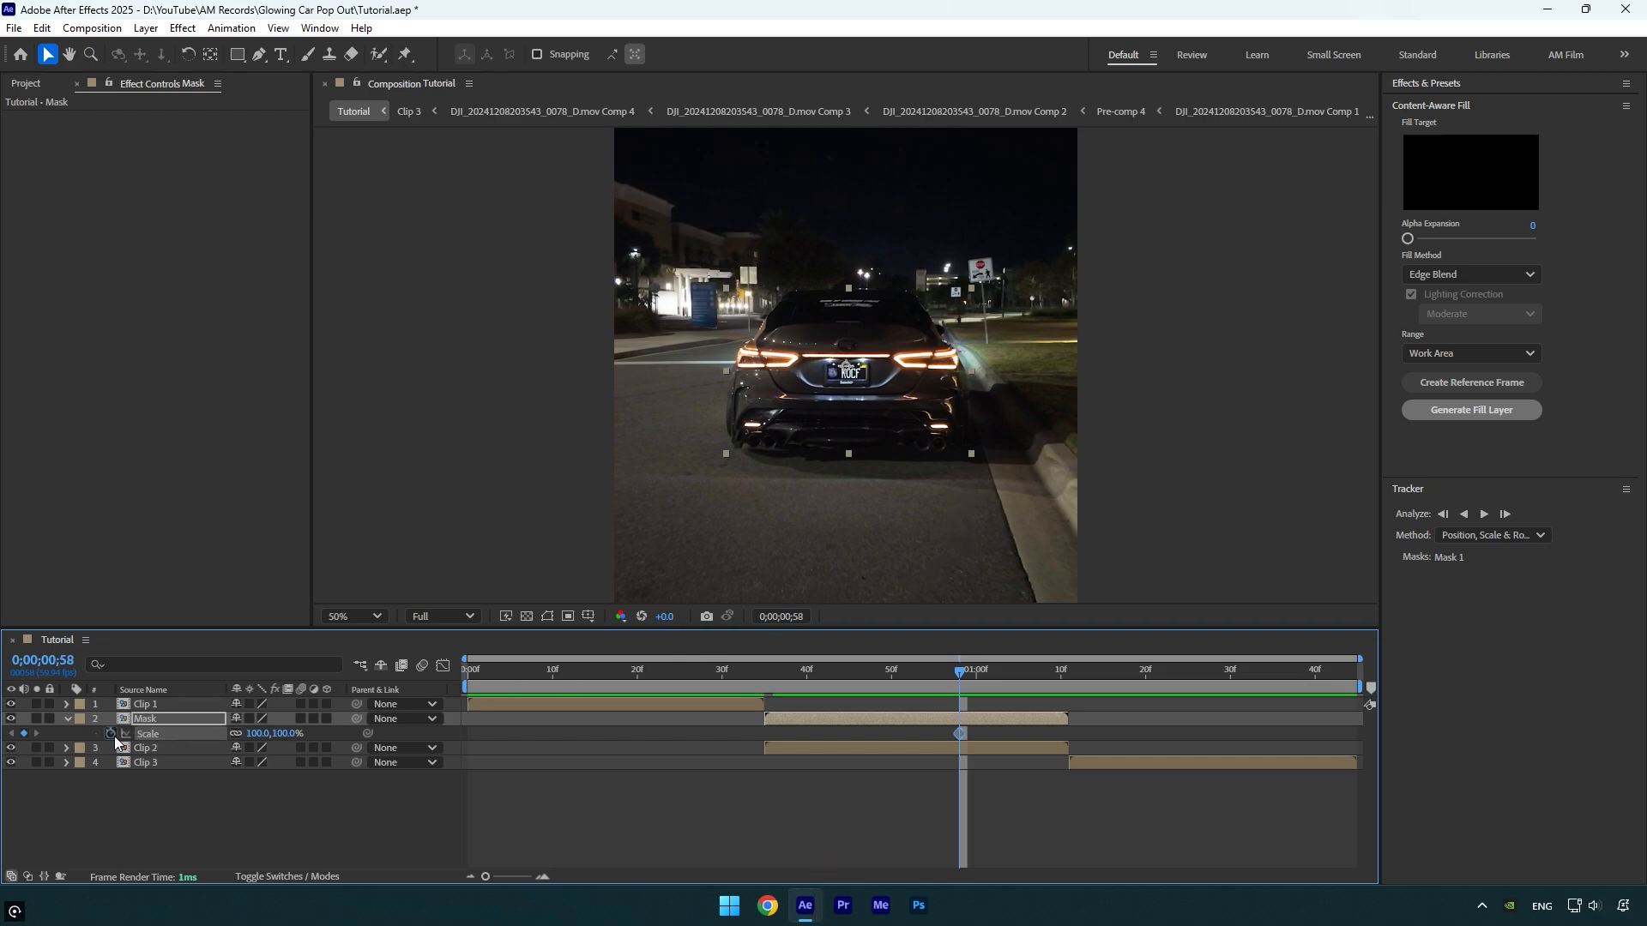
Step: Keyframe Scale from 0% at frame 35 to 100% at frame 58, then preview
left_click(765, 670)
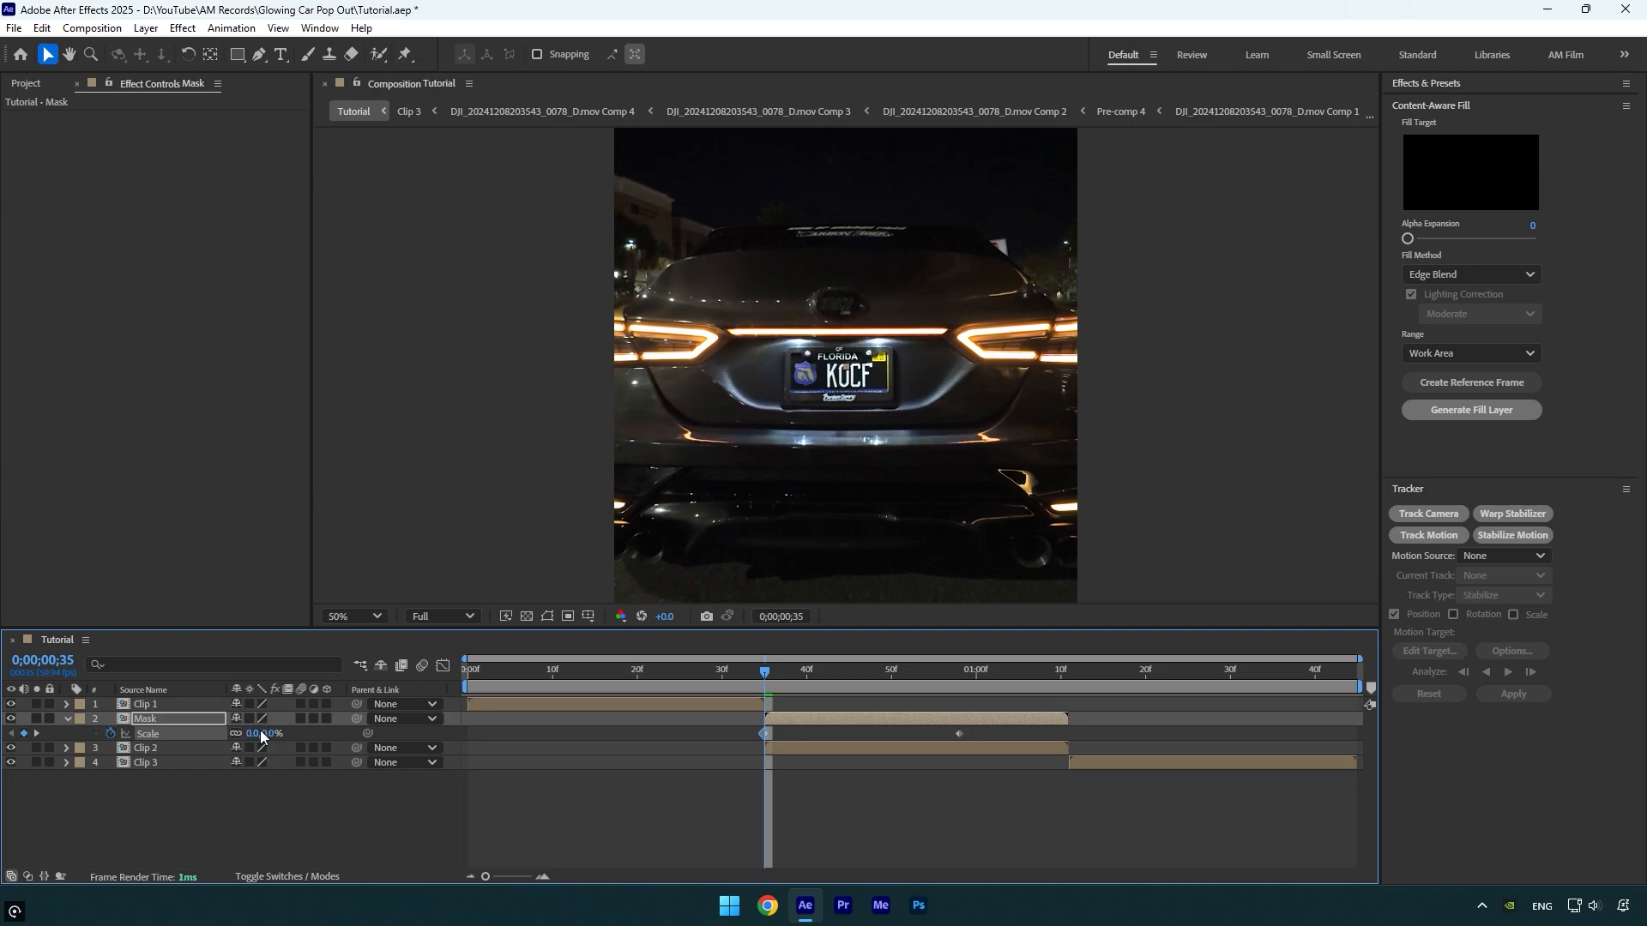
key("F9")
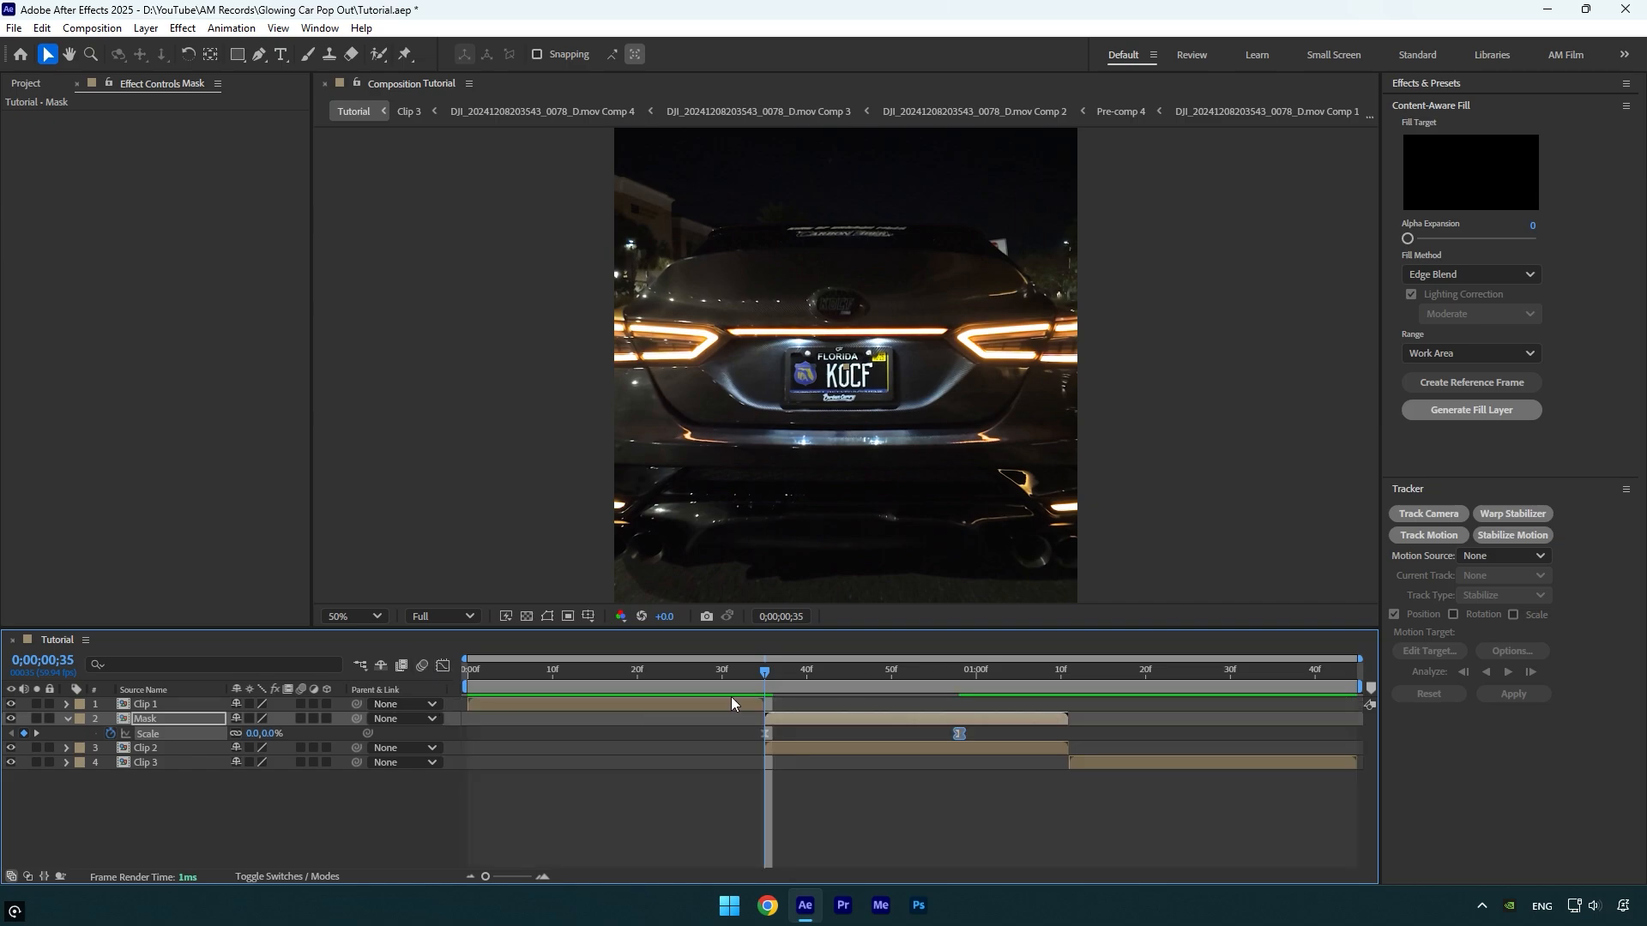
left_click(652, 670)
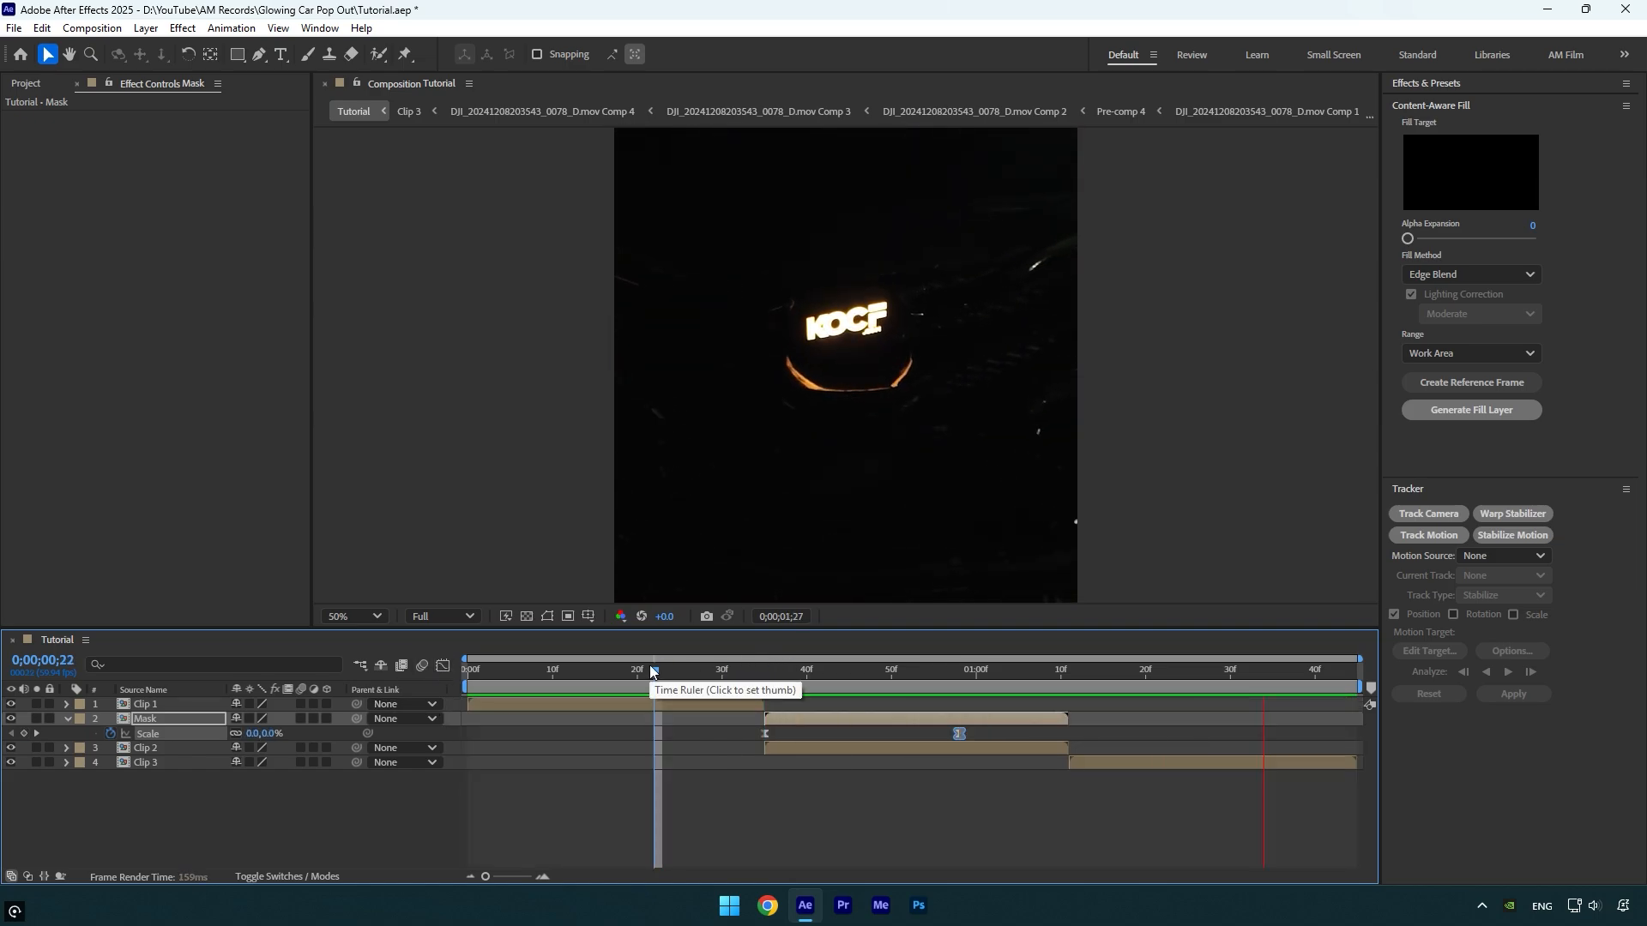
left_click(960, 669)
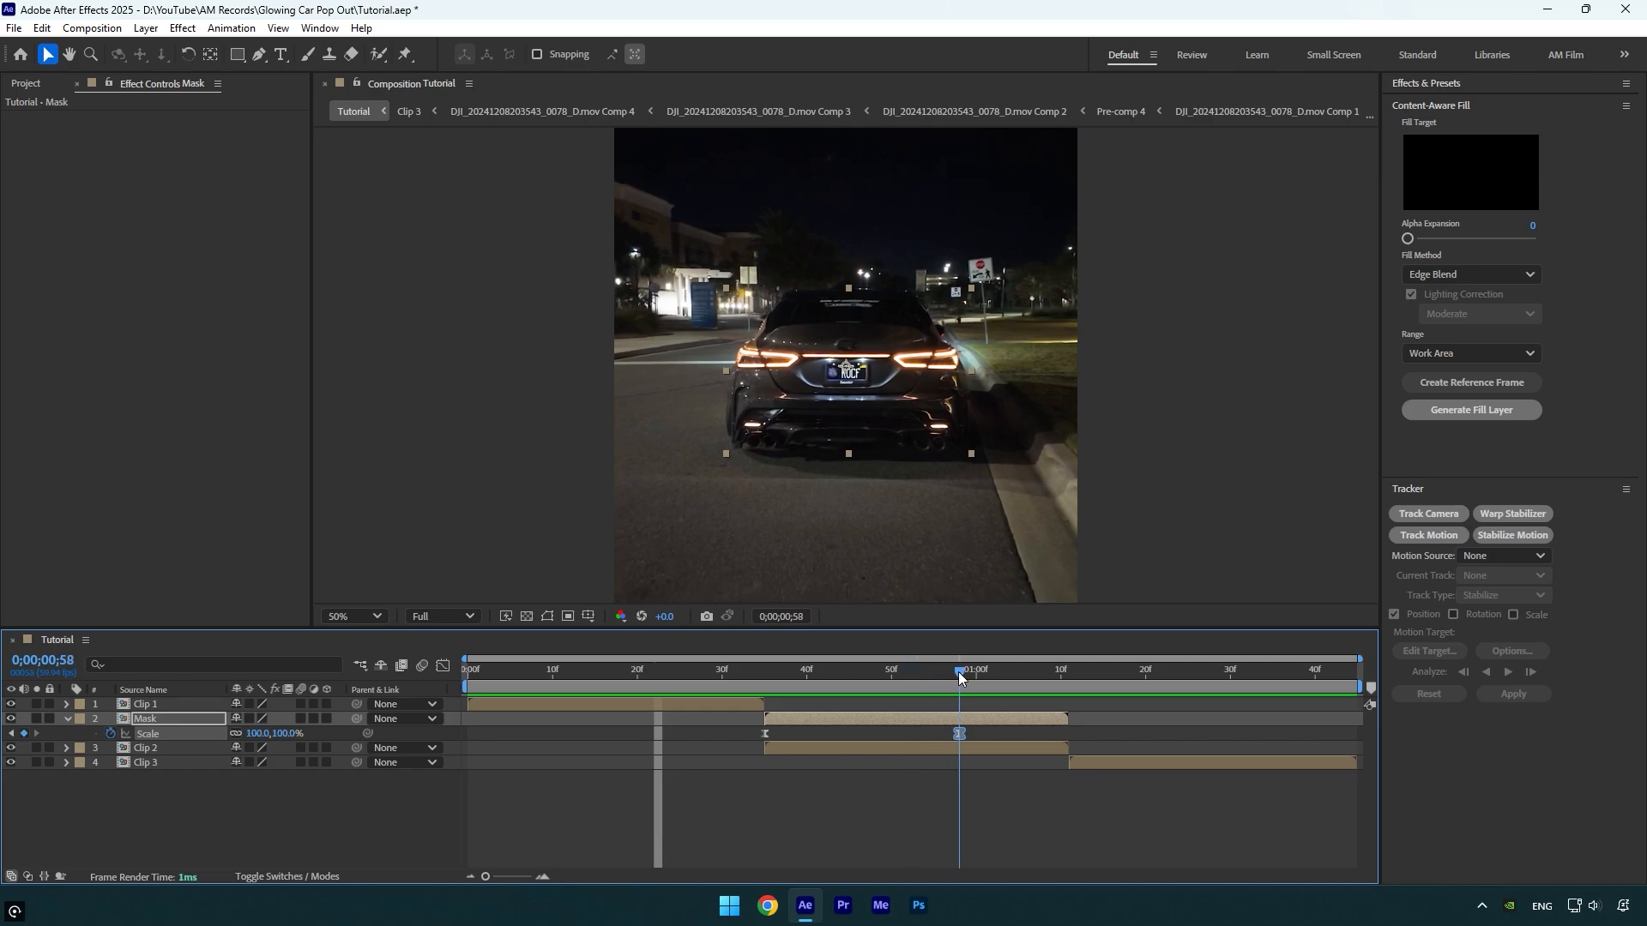
left_click_drag(957, 675, 764, 675)
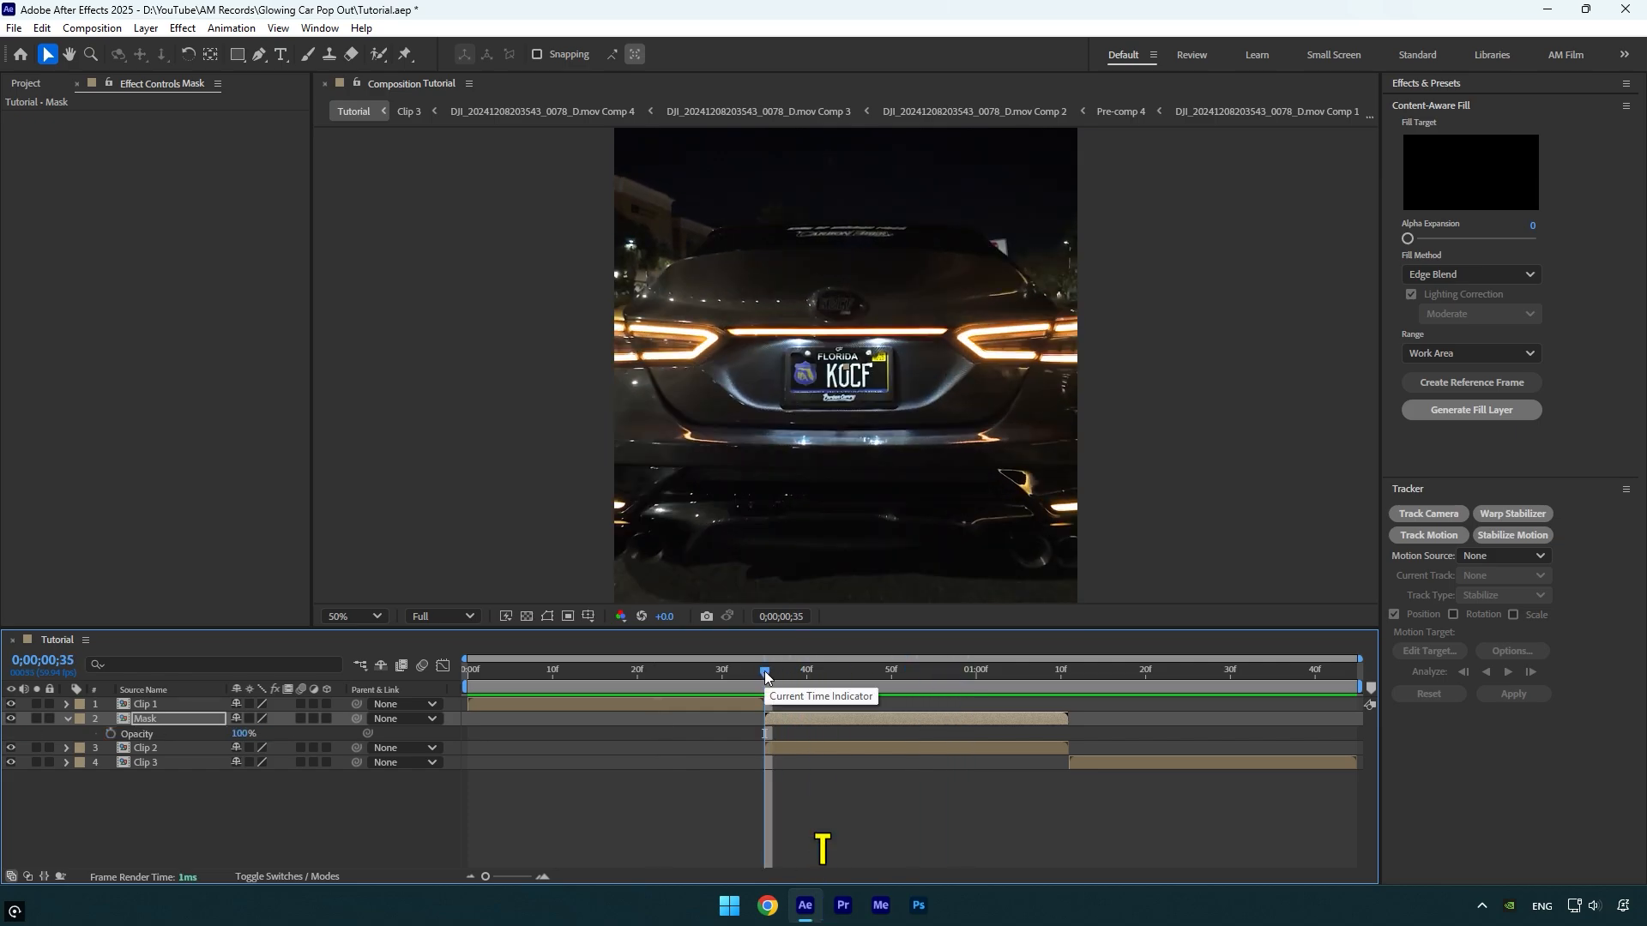
left_click_drag(764, 669, 942, 669)
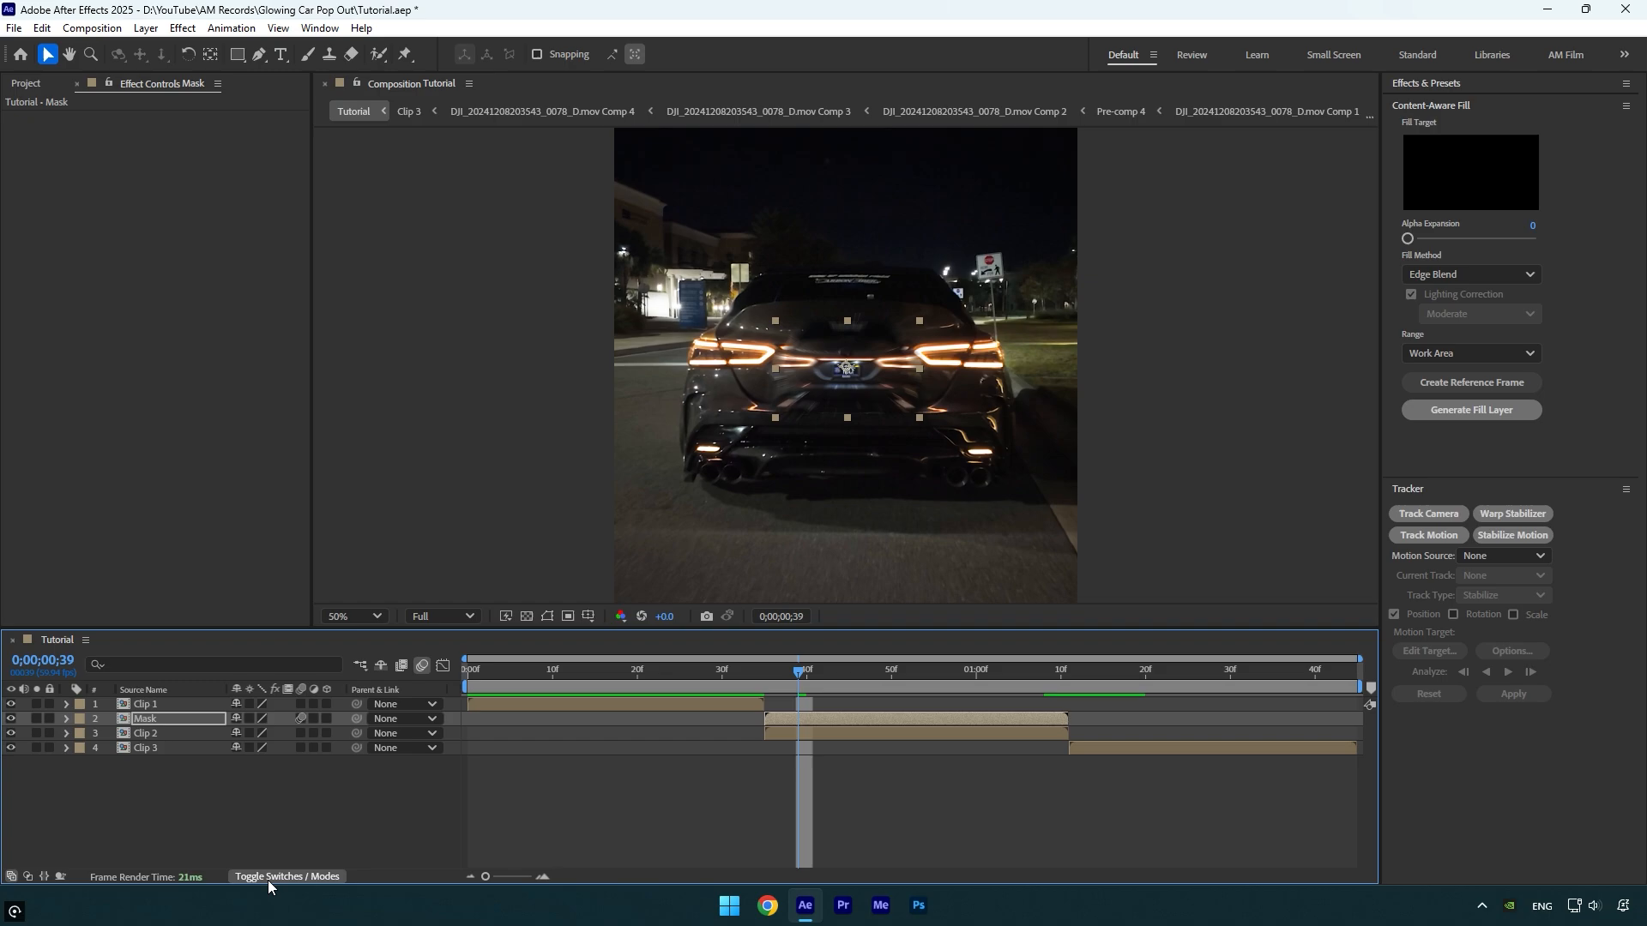
Step: Set Screen mode, add inverted Find Edges and Tint mapping white to #46FF9D
left_click(253, 718)
type("tint")
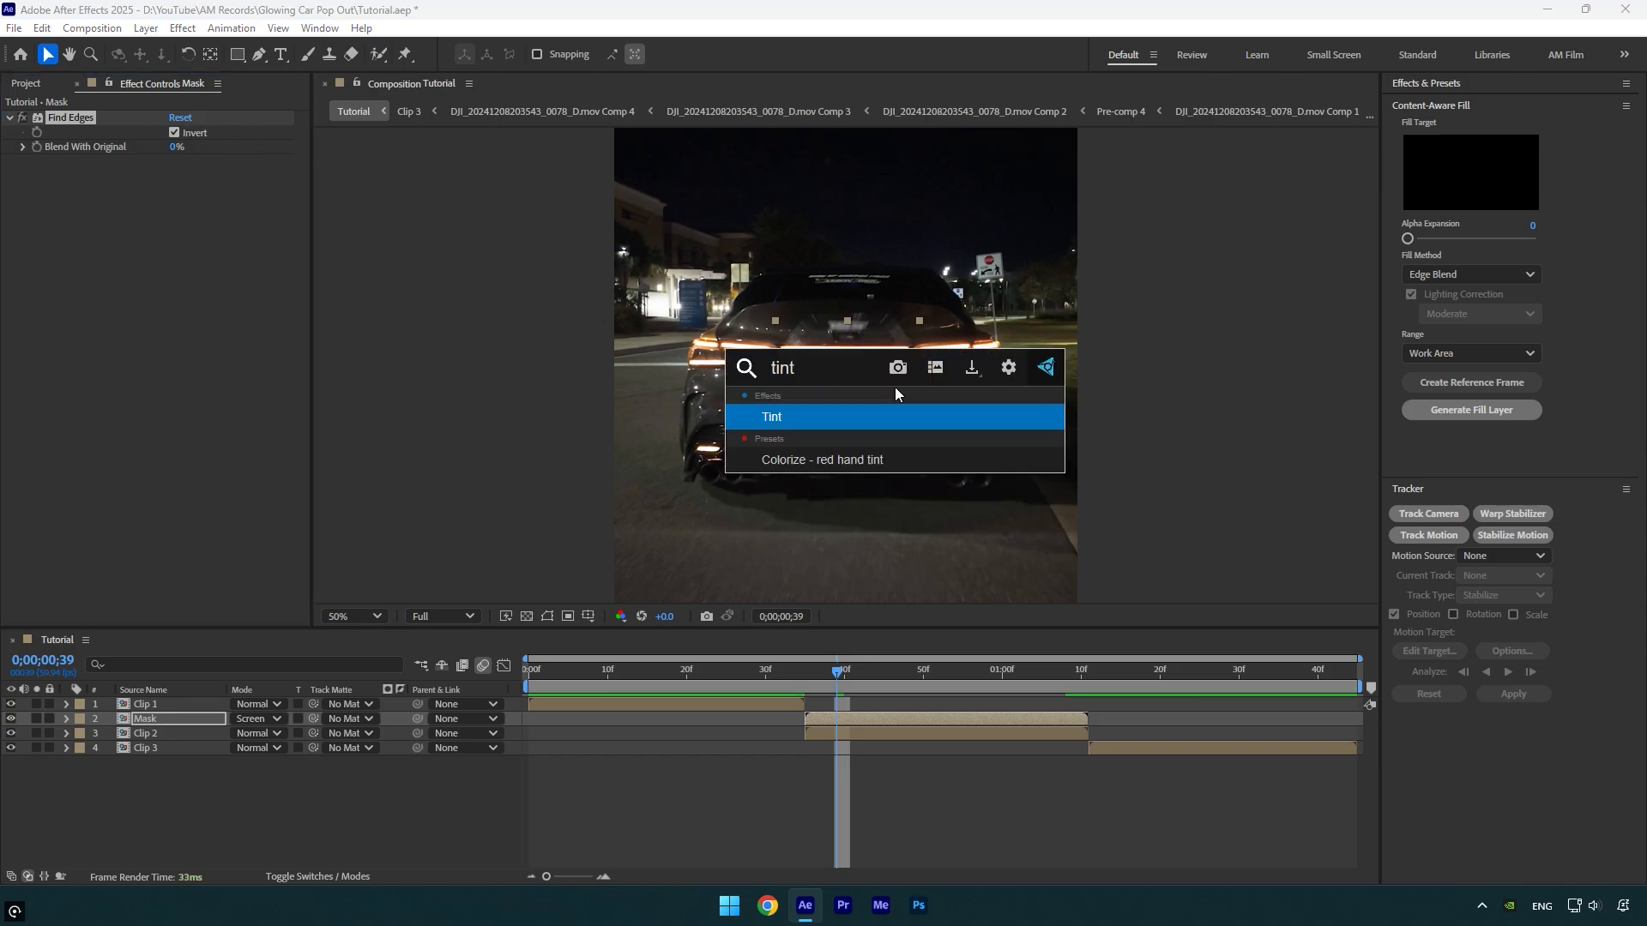
double_click(772, 416)
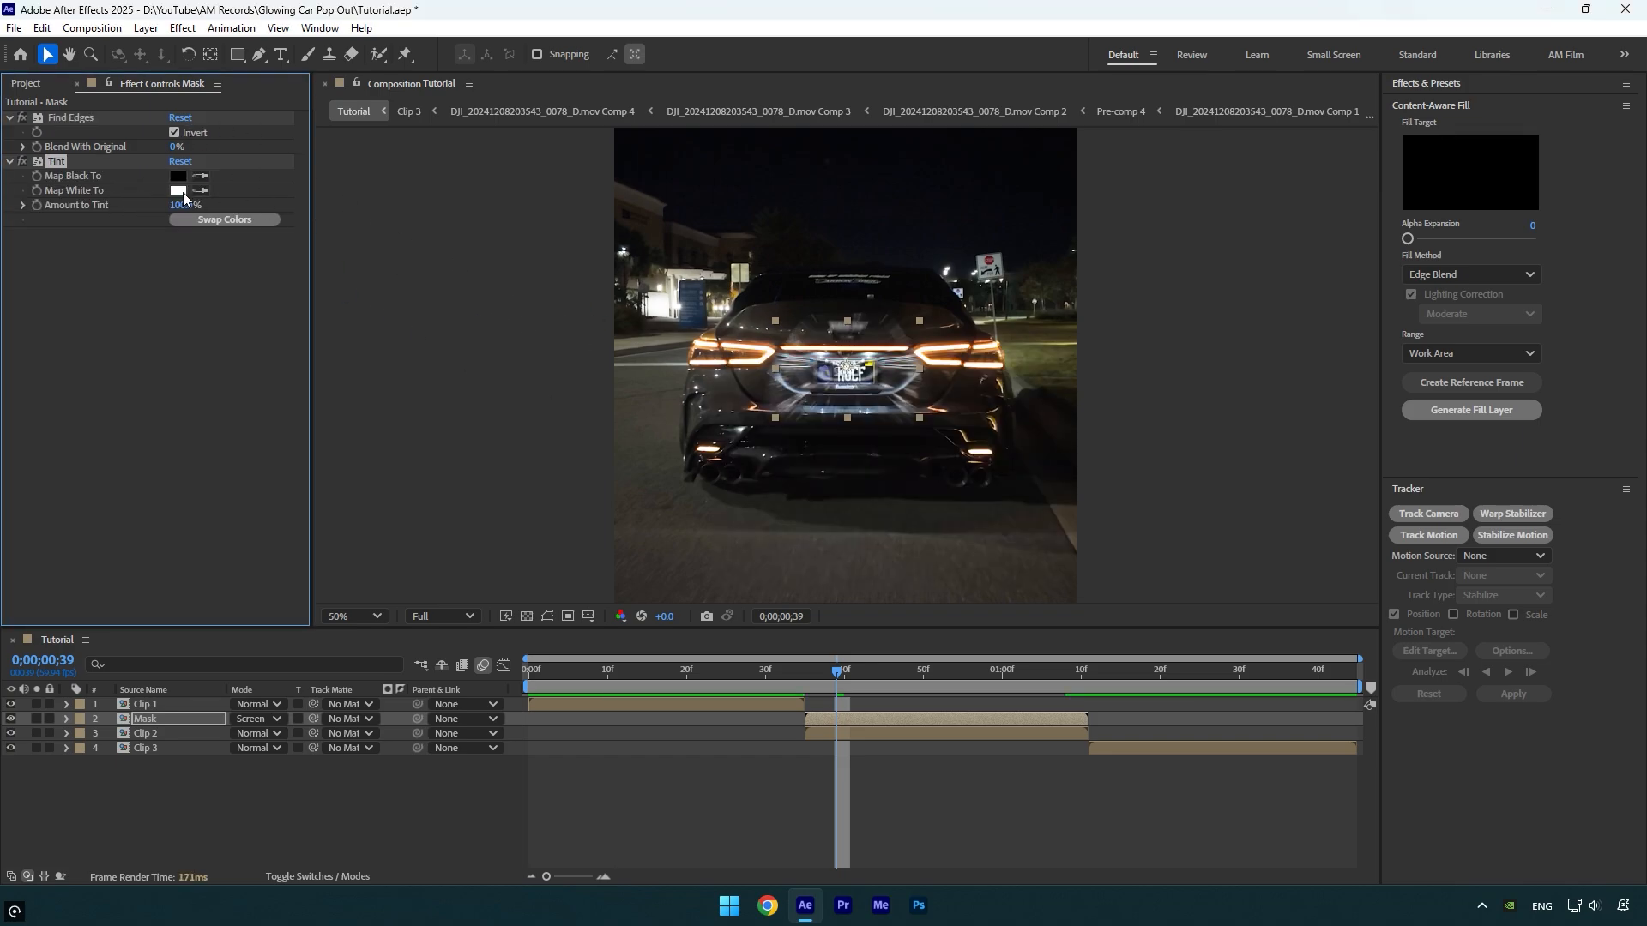
left_click(178, 189)
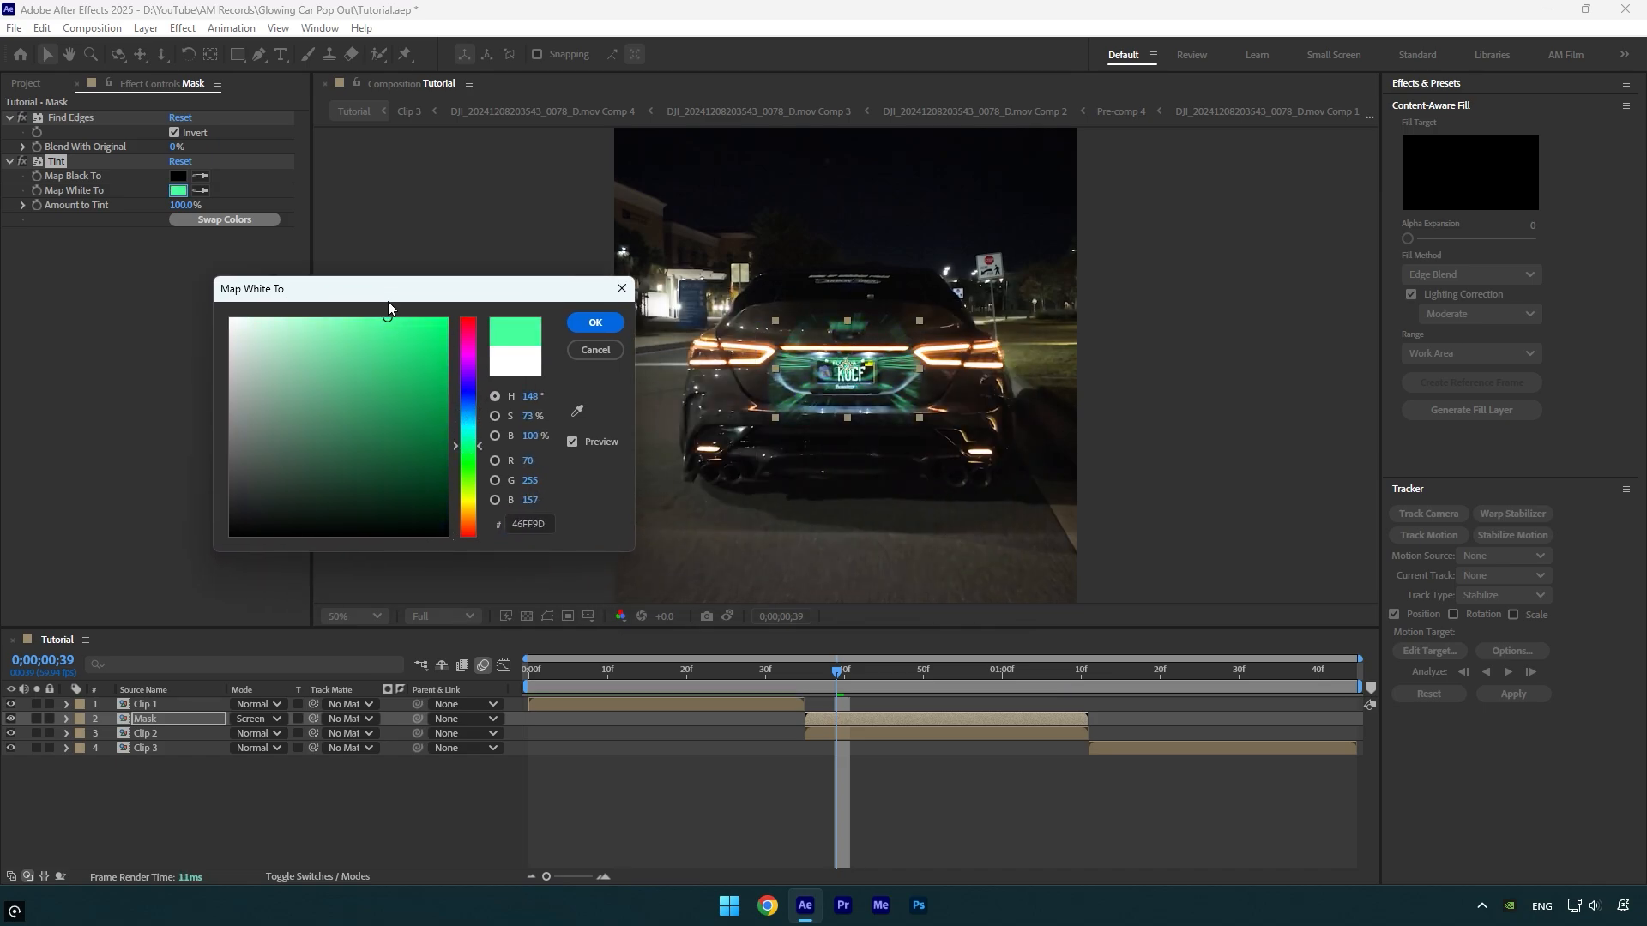
type("dee")
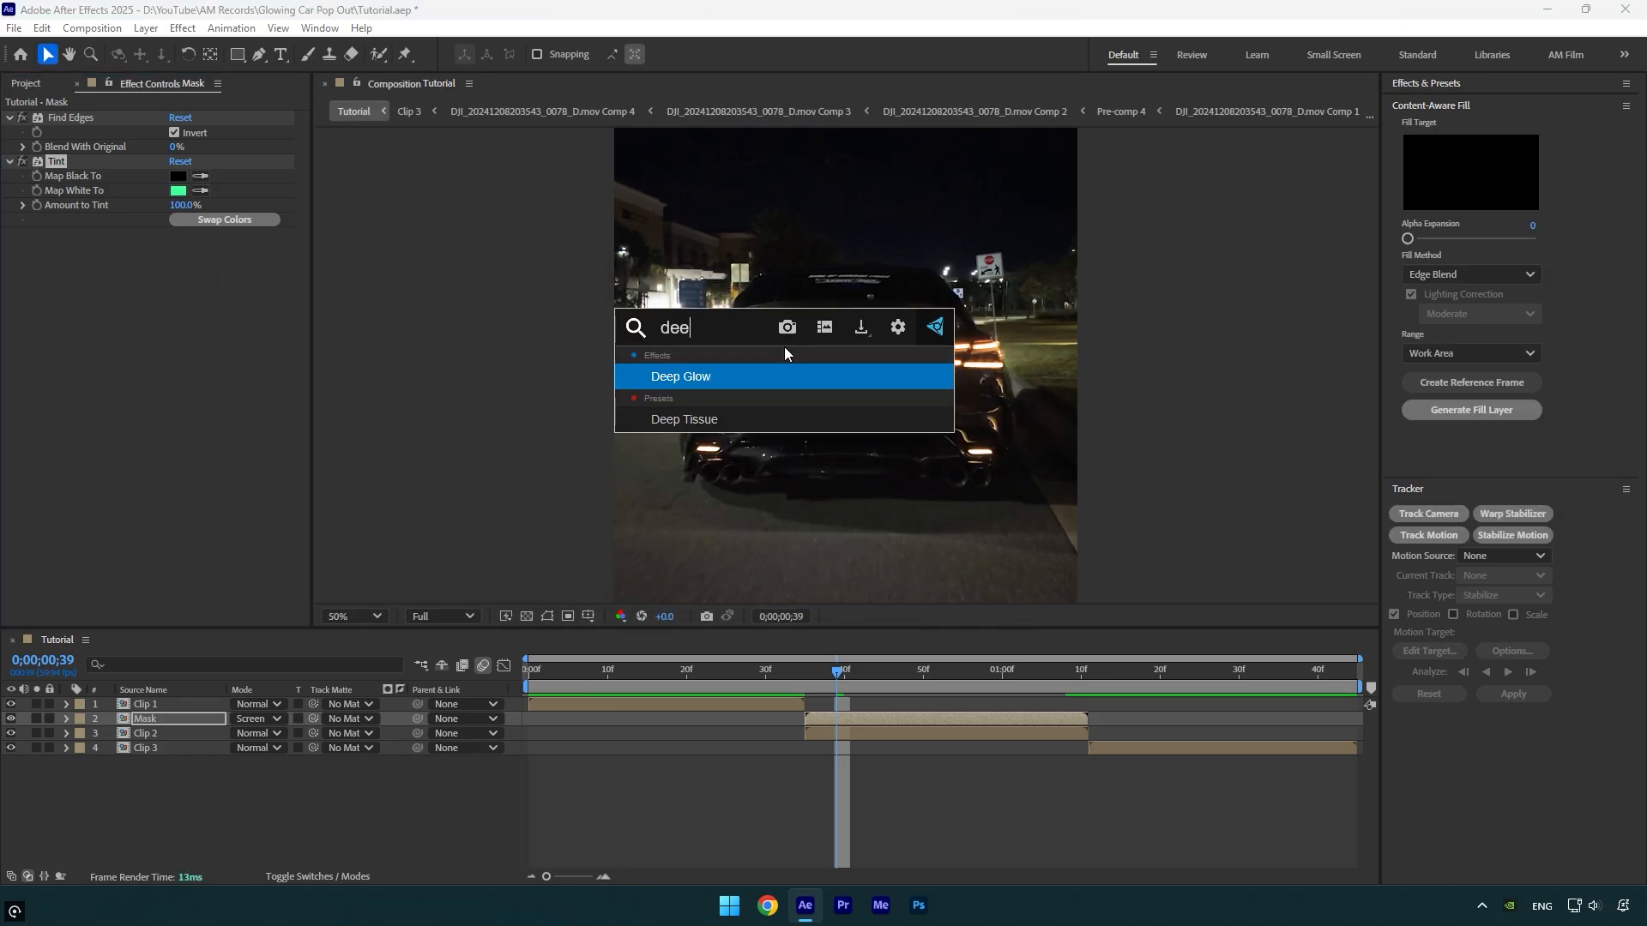
Step: Apply Deep Glow to the Mask layer and check the glow at frame 46
double_click(681, 376)
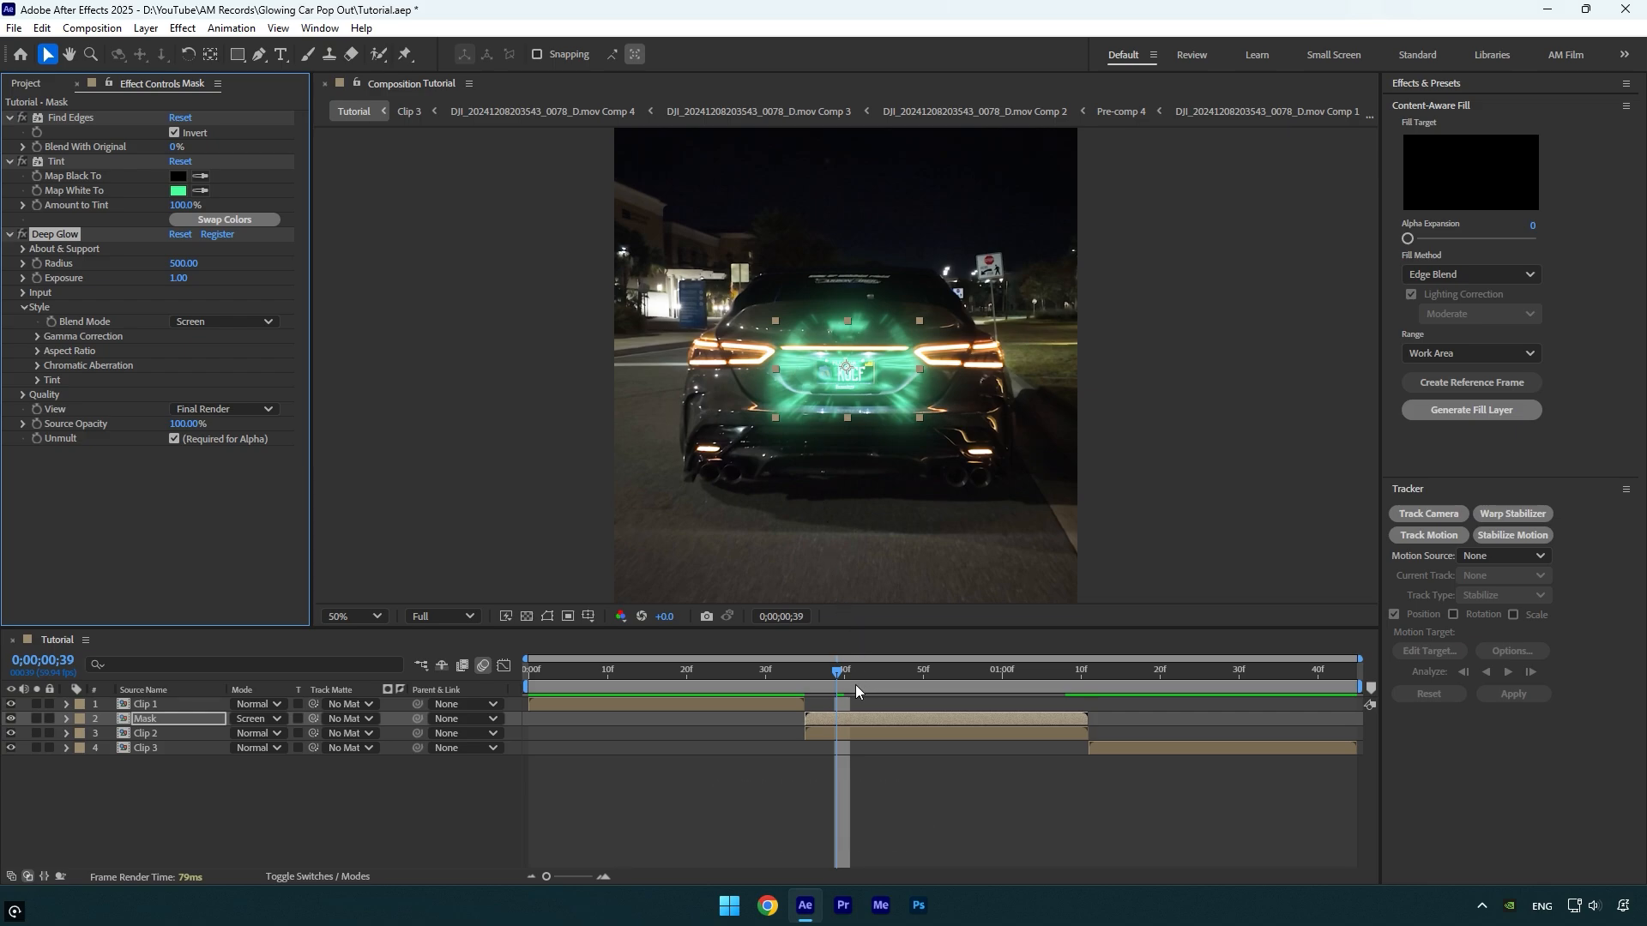
left_click(353, 615)
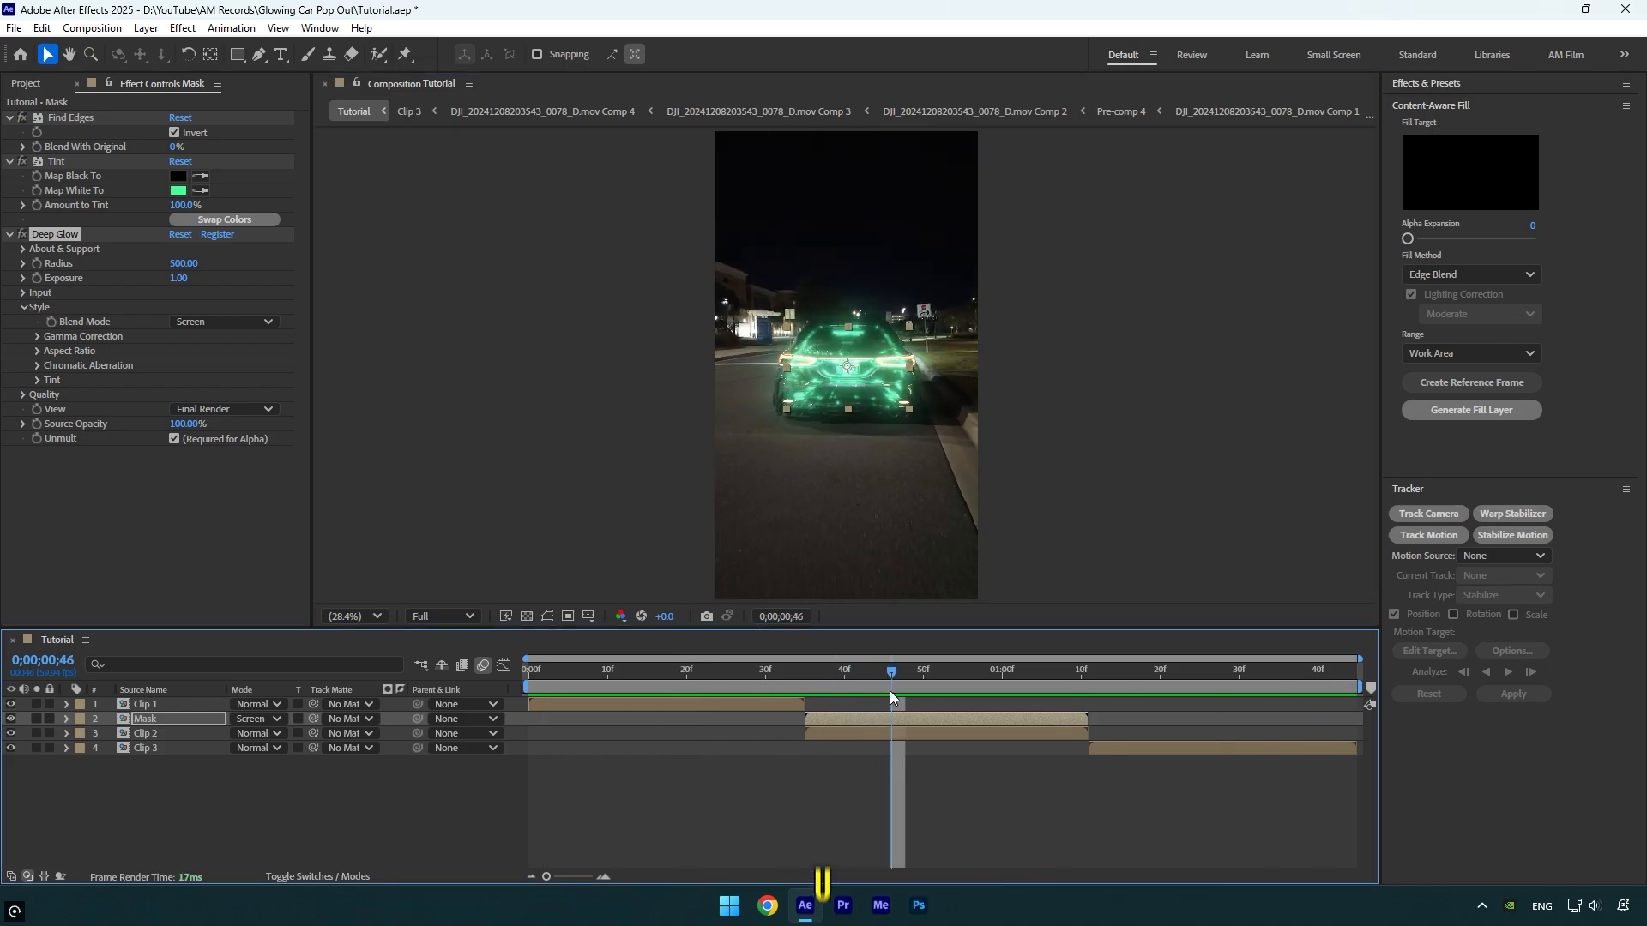
Step: Add Opacity keyframes on the Mask layer near the end of its scale-up
left_click(64, 718)
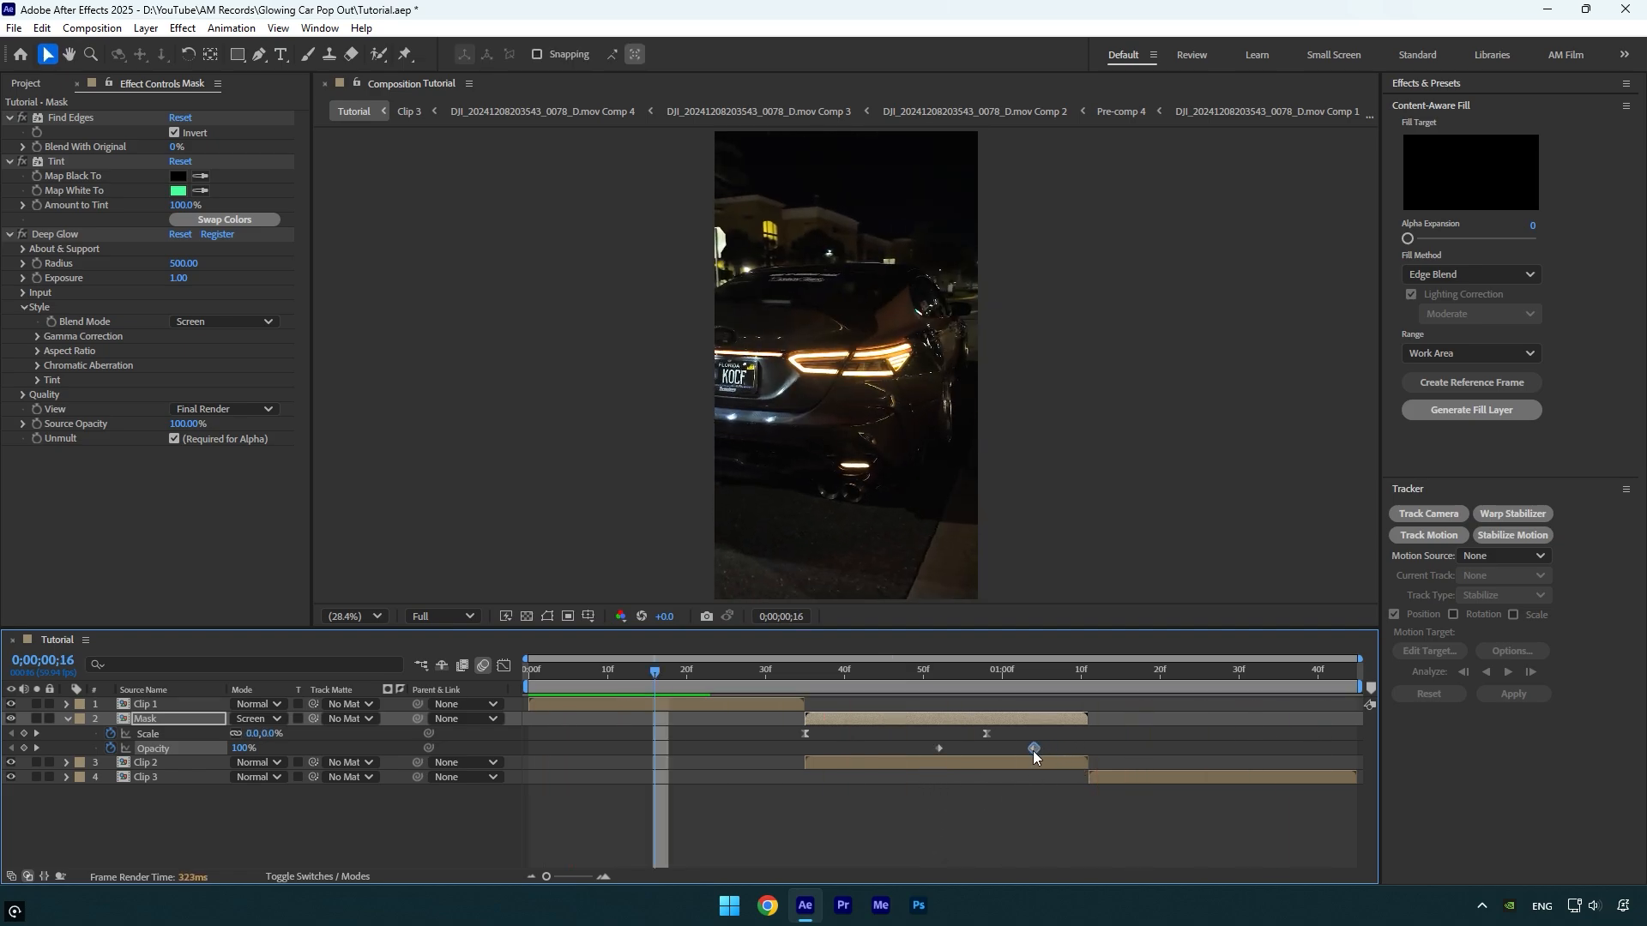
left_click(710, 673)
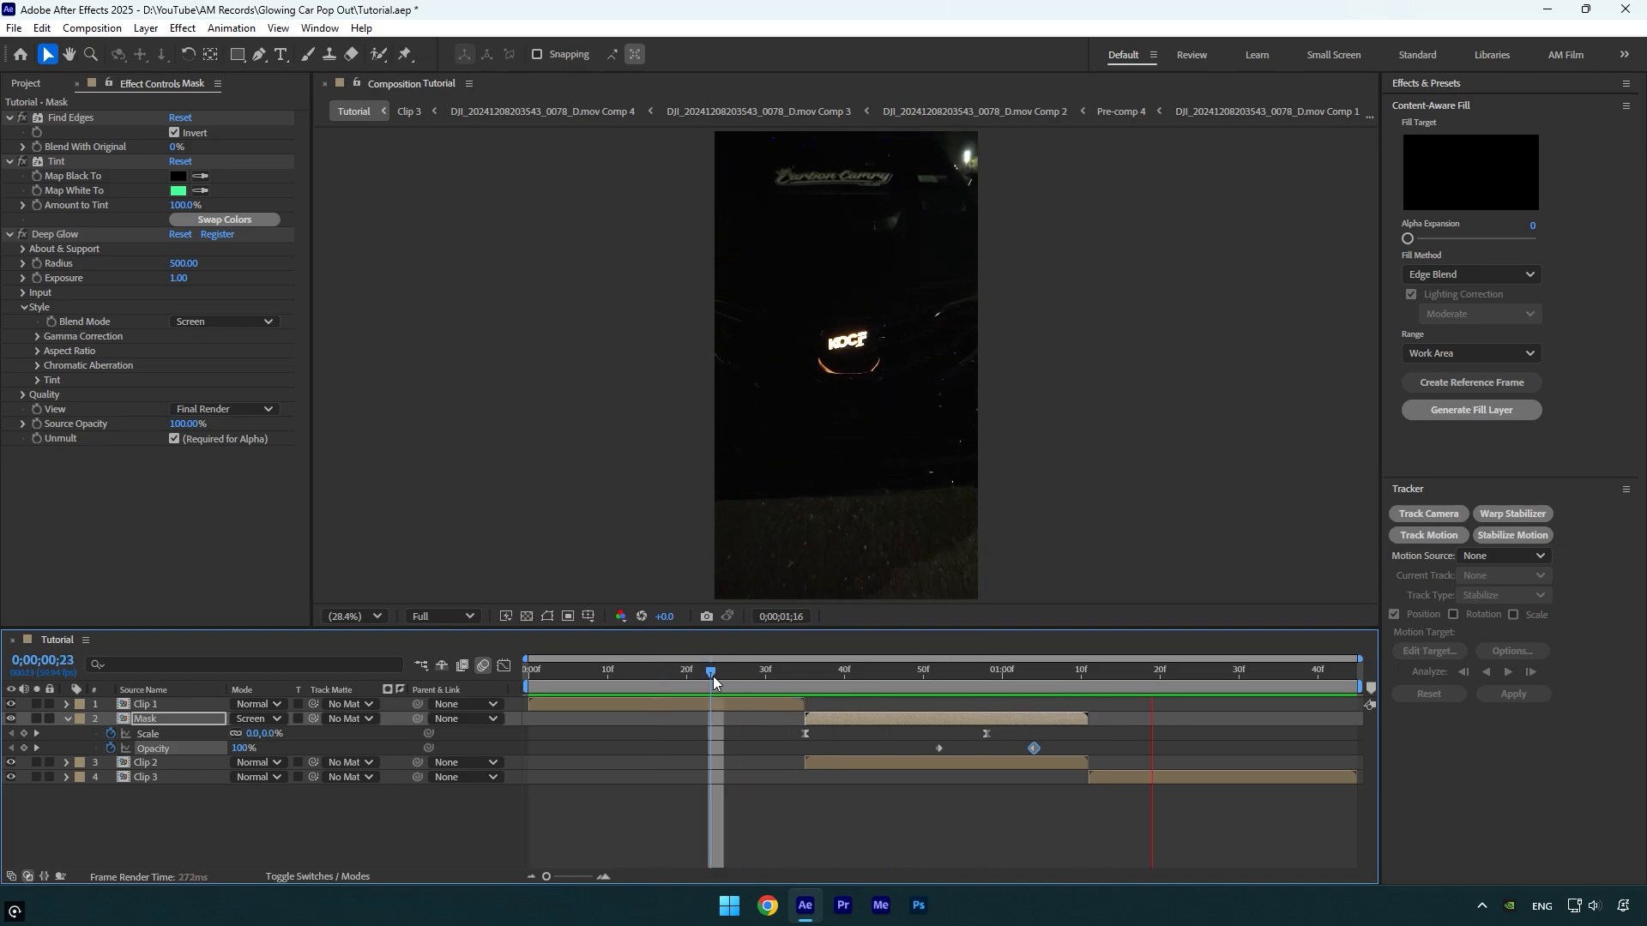